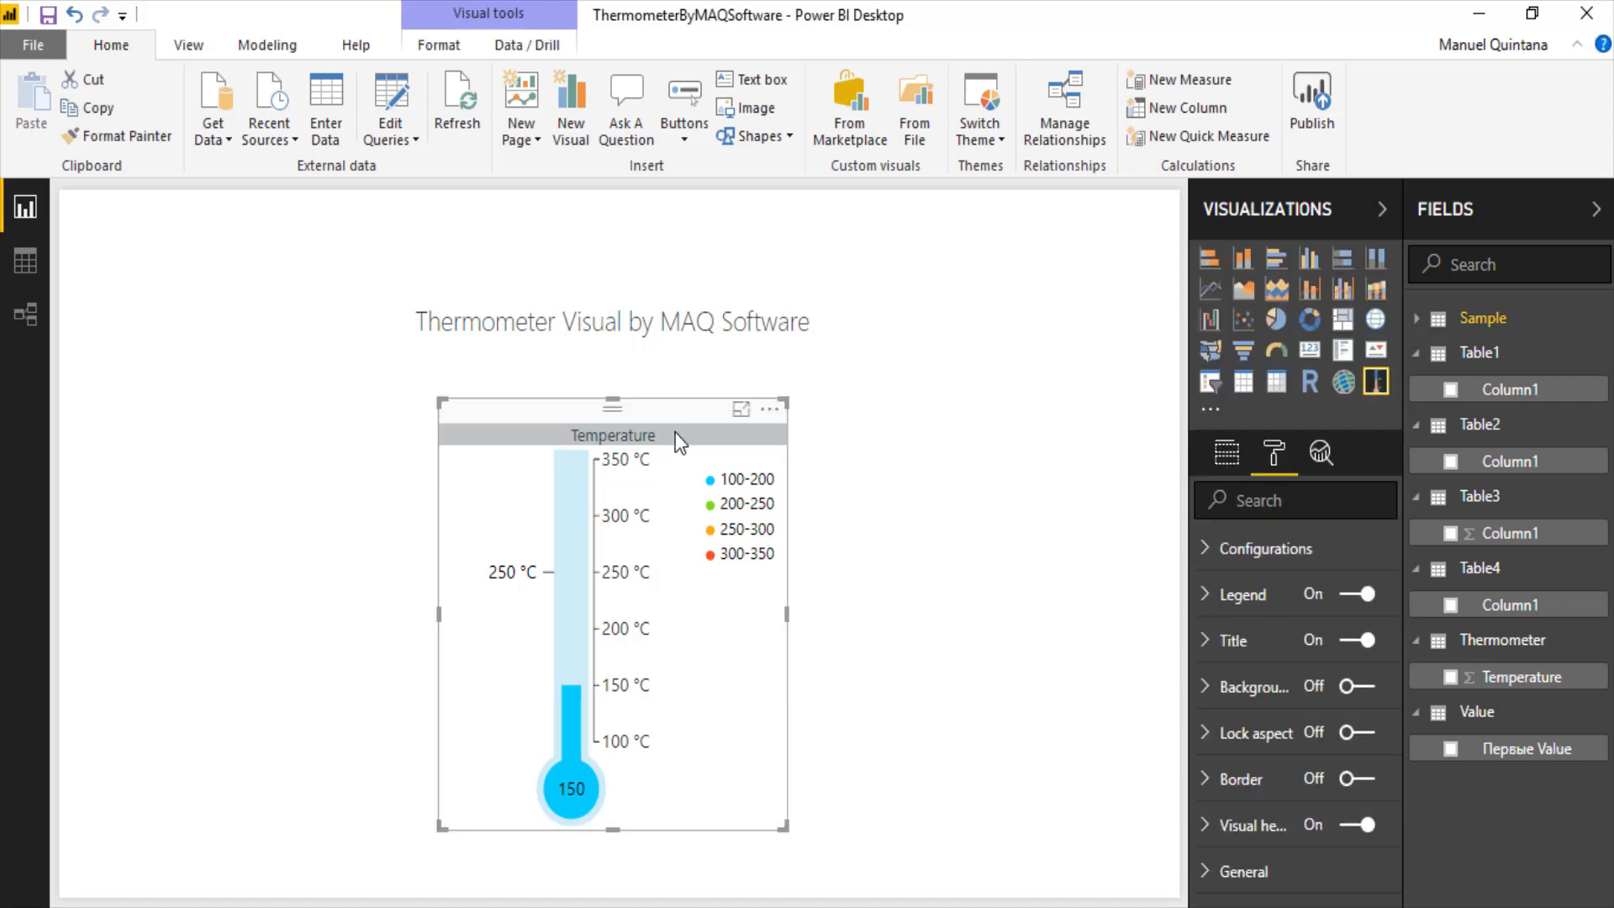
{"action": "mouse_move", "coordinate": [1265, 540]}
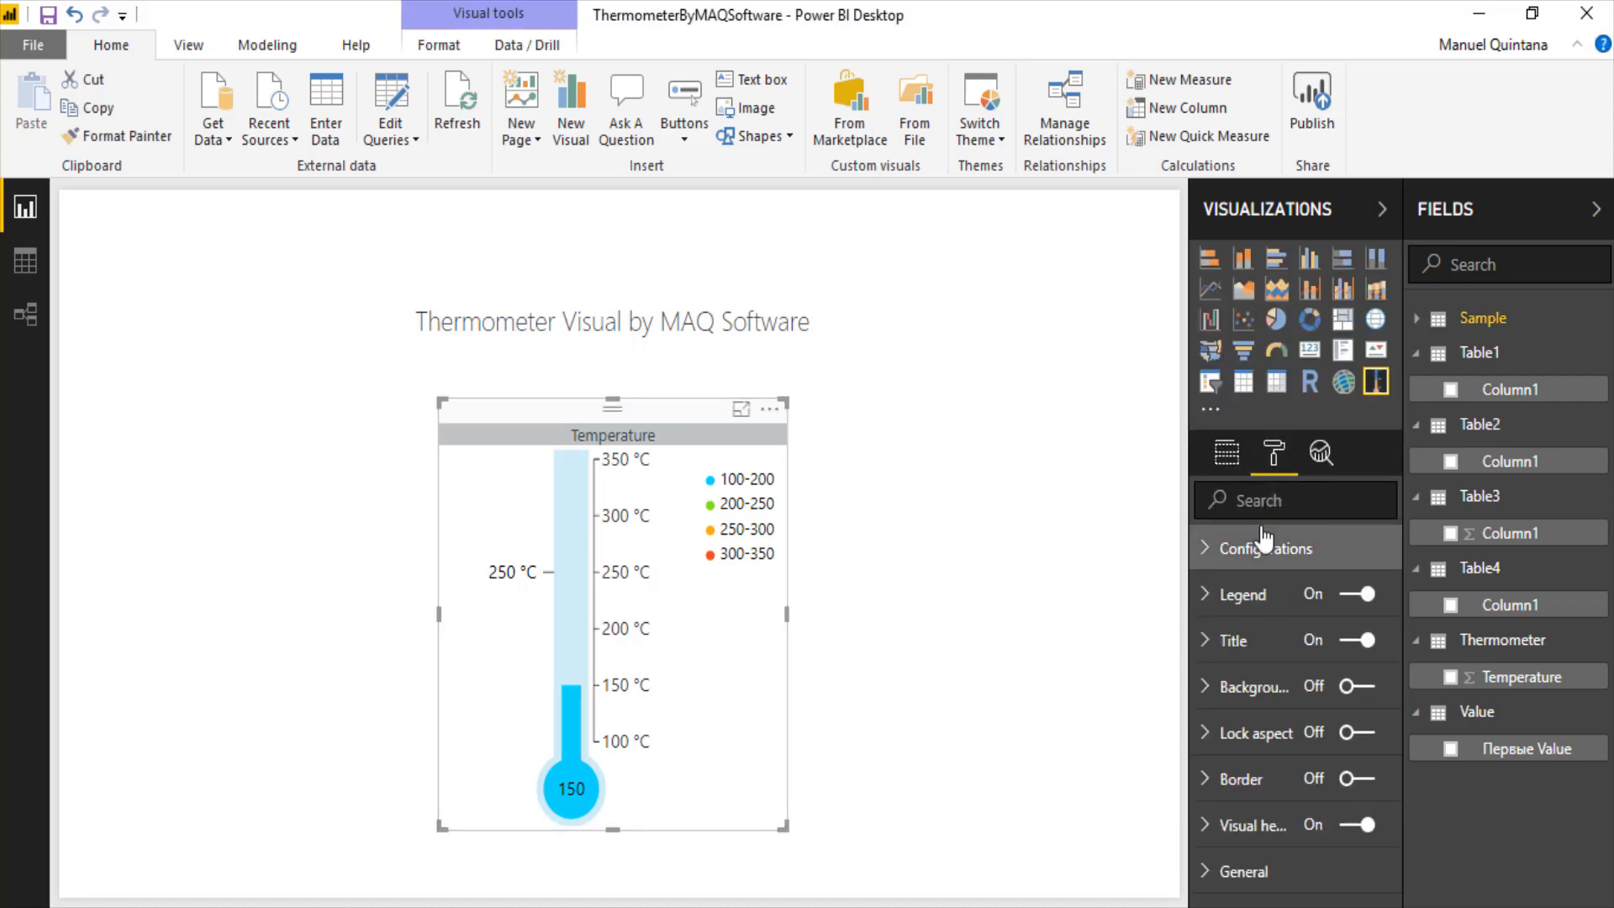
- Show the thermometer's field wells: Temperature, Target Value, Min and Max
{"action": "left_click", "coordinate": [1226, 452]}
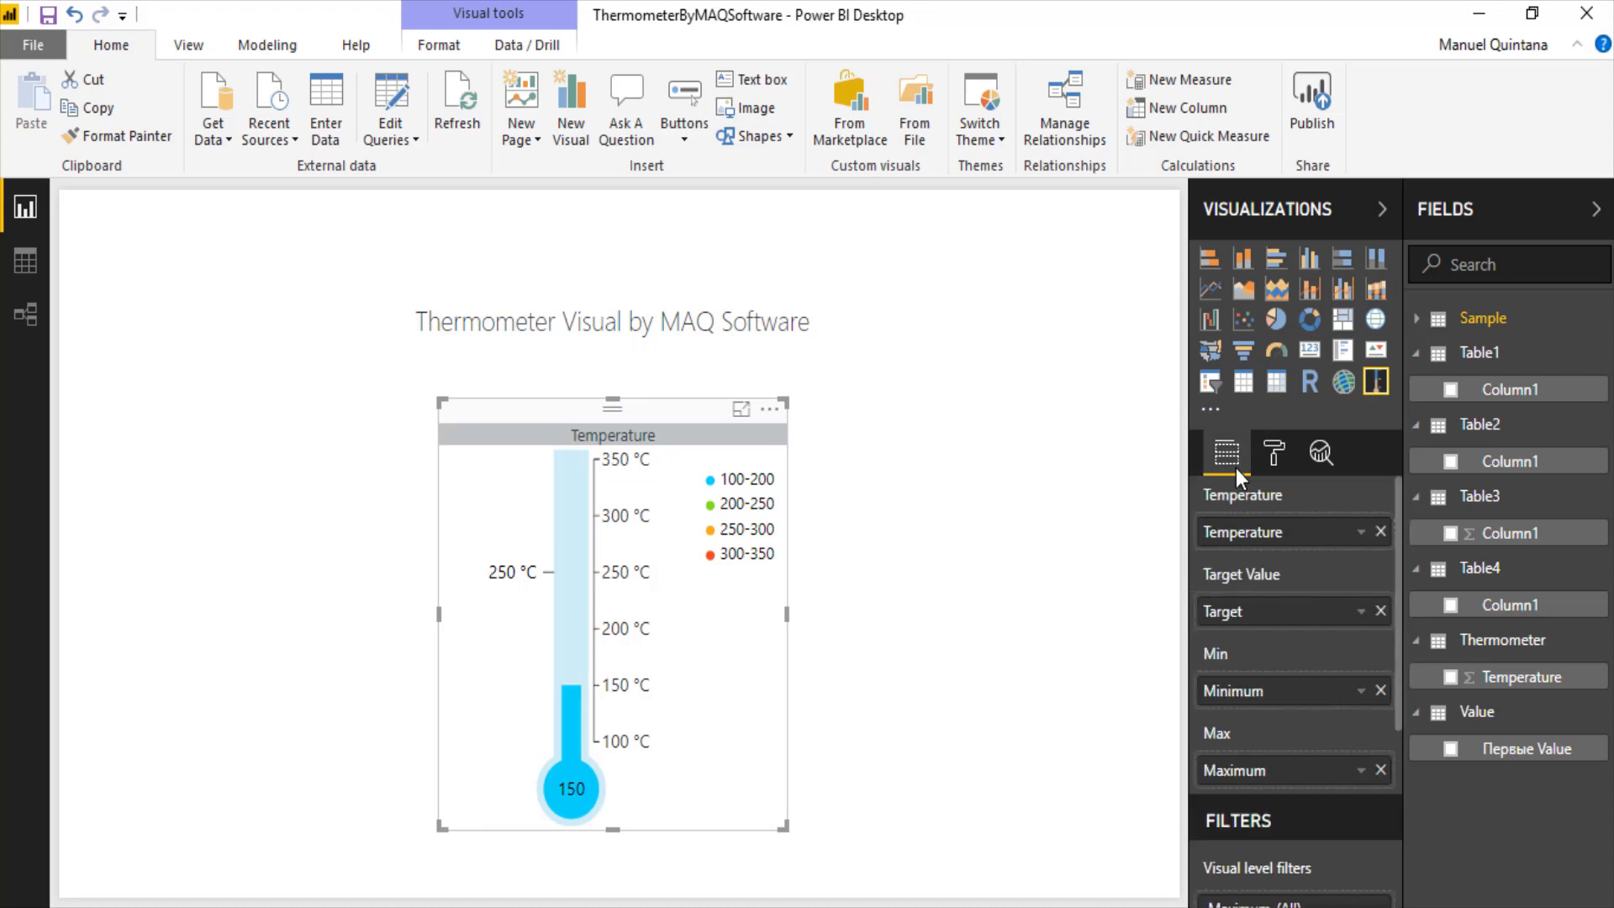
{"action": "mouse_move", "coordinate": [1257, 531]}
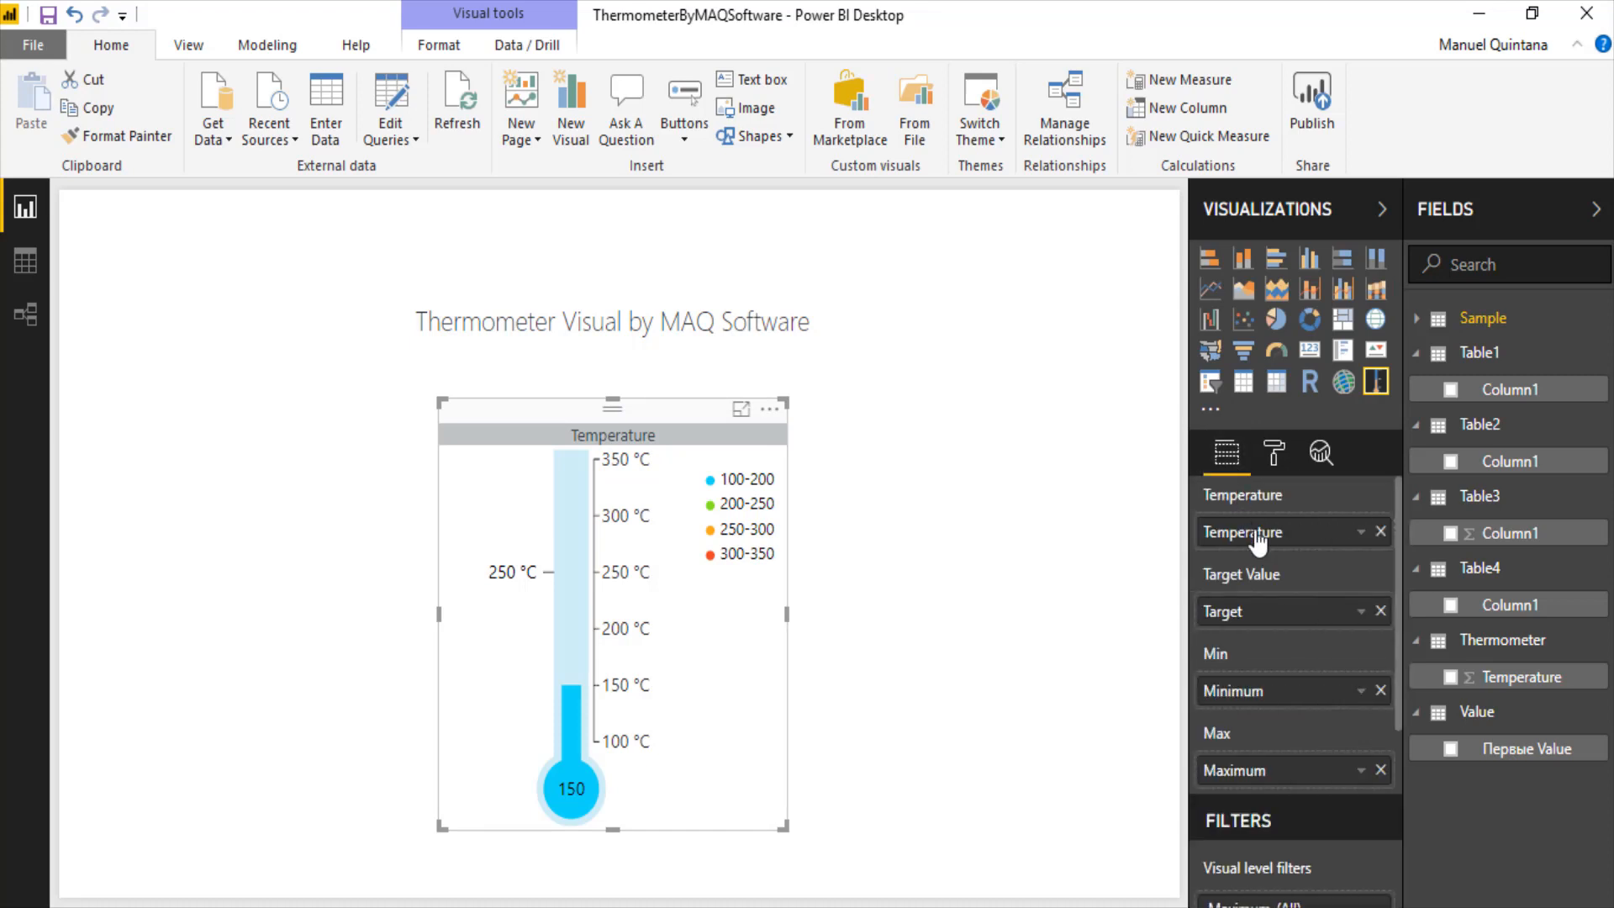
{"action": "mouse_move", "coordinate": [1269, 611]}
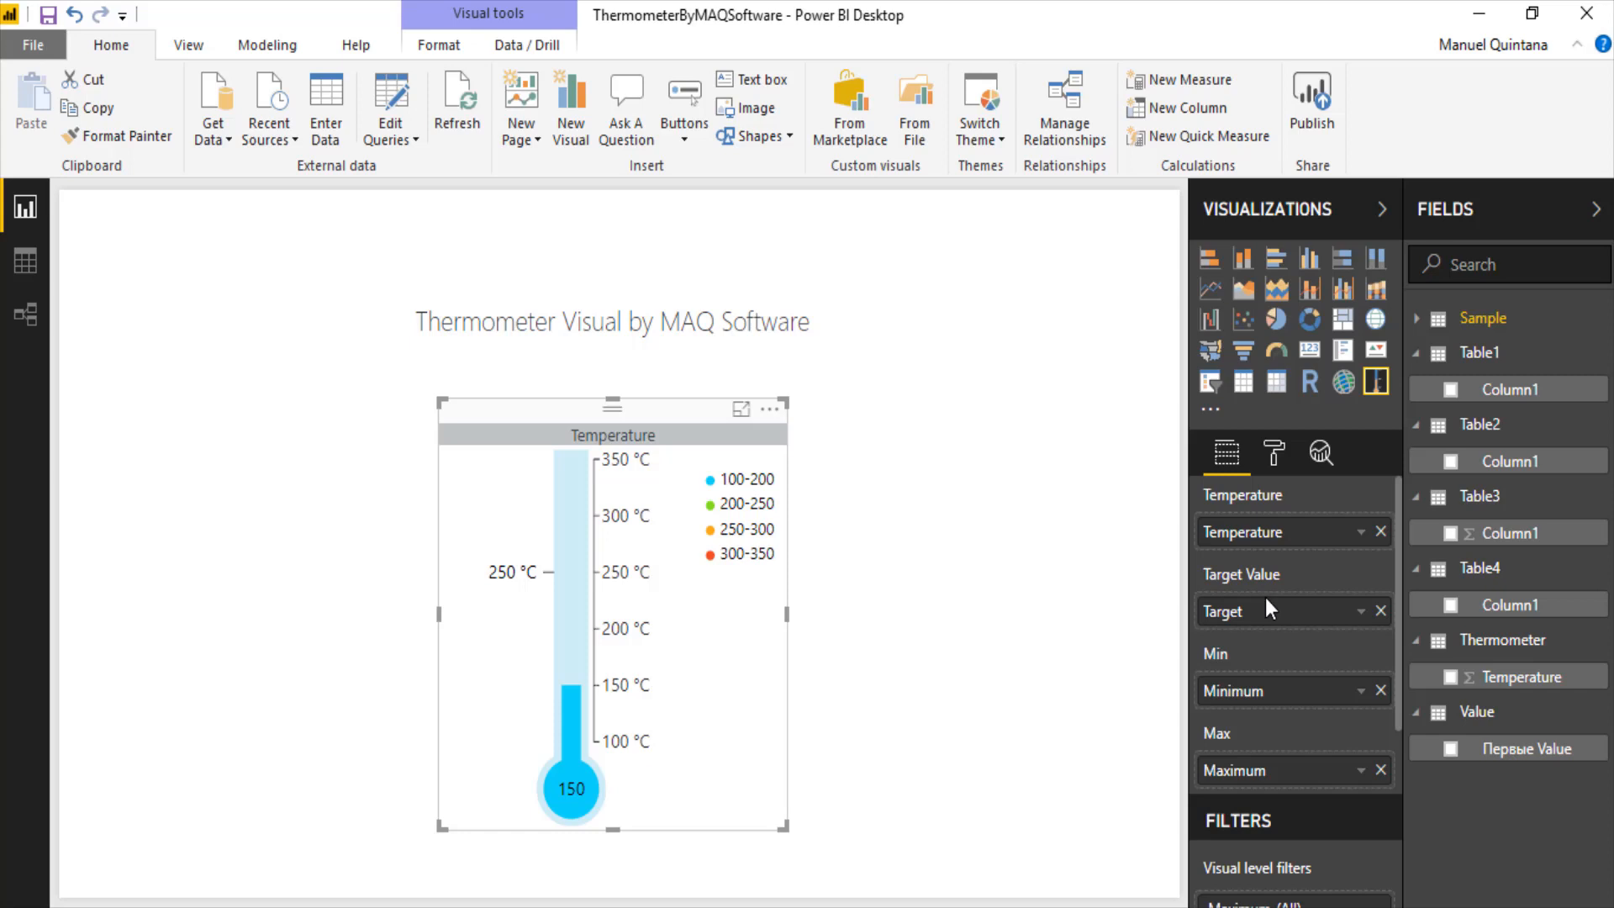
{"action": "mouse_move", "coordinate": [515, 576]}
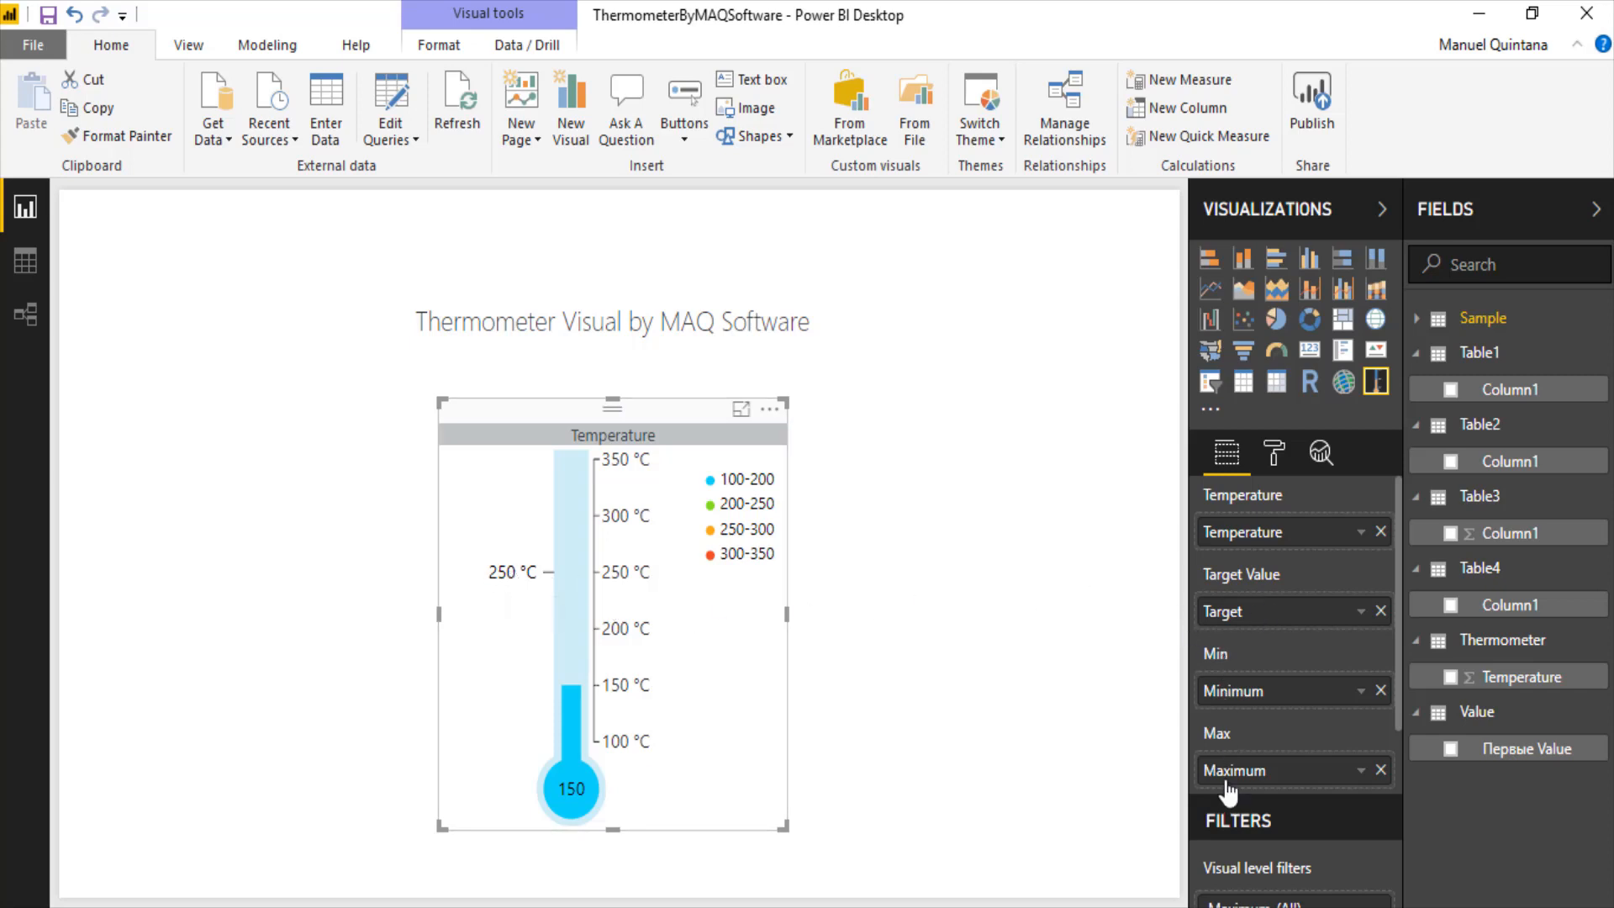
{"action": "mouse_move", "coordinate": [720, 527]}
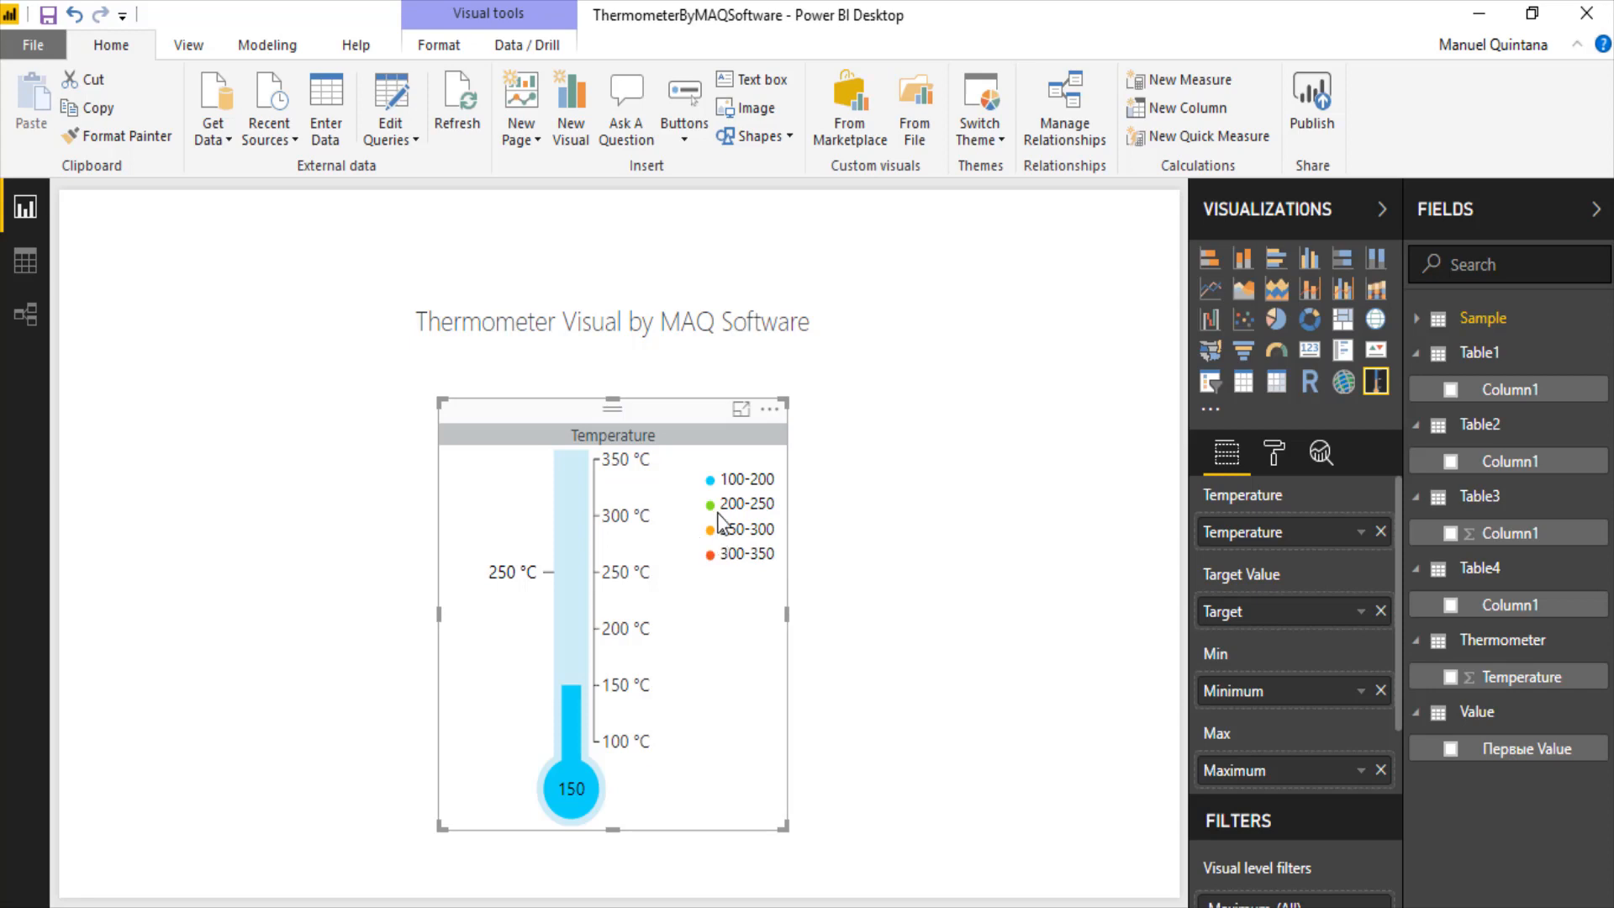
{"action": "mouse_move", "coordinate": [1295, 457]}
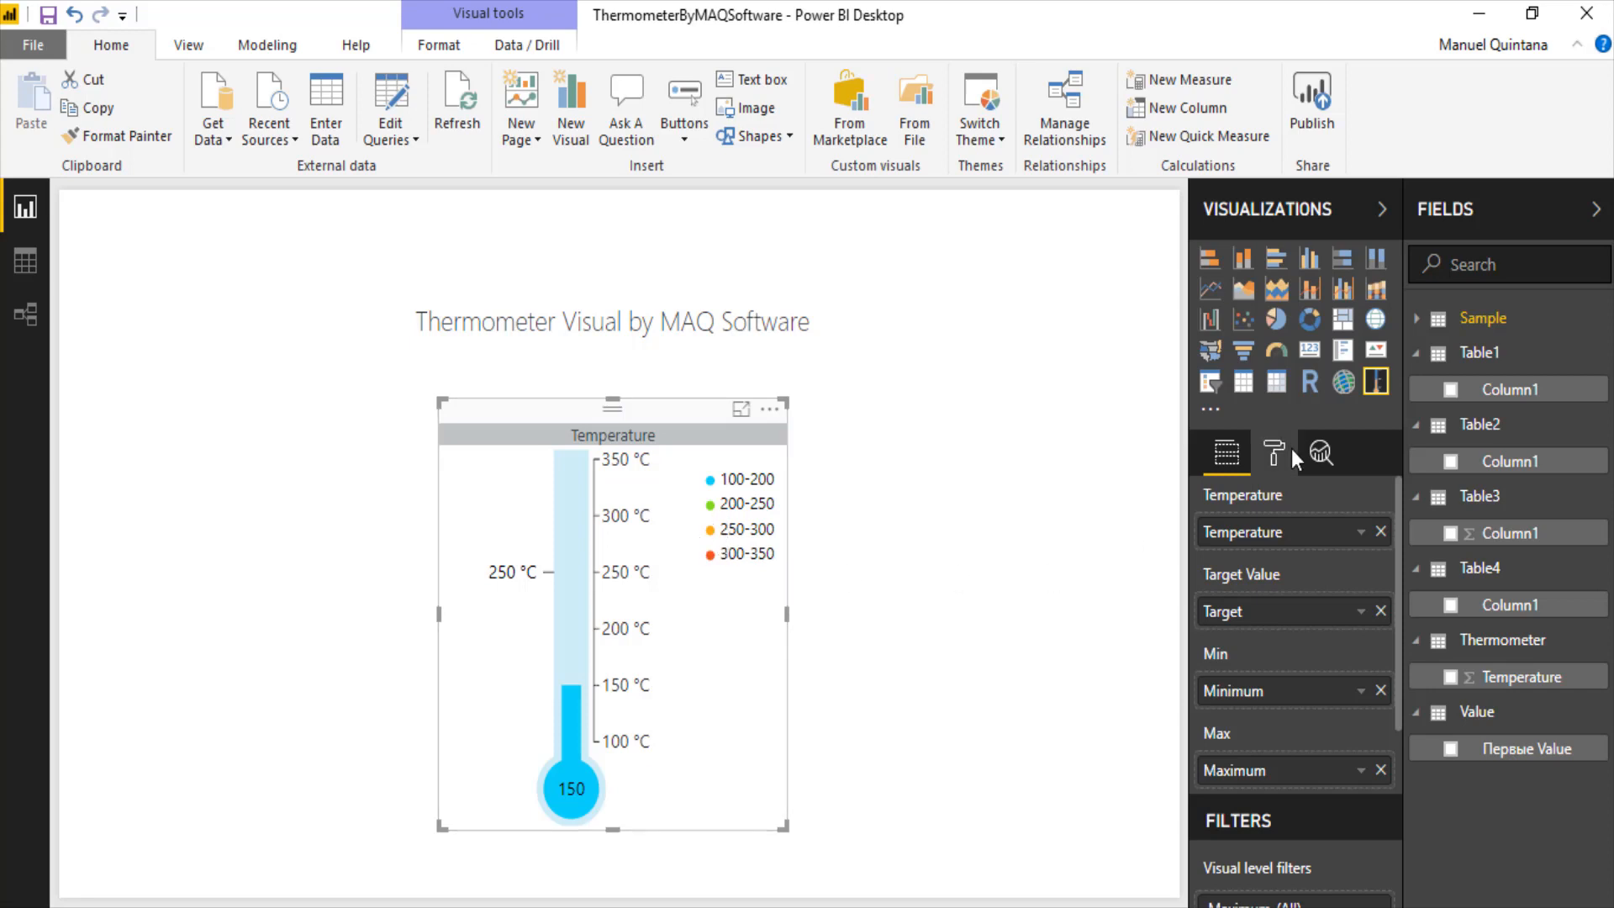
{"action": "left_click", "coordinate": [1273, 452]}
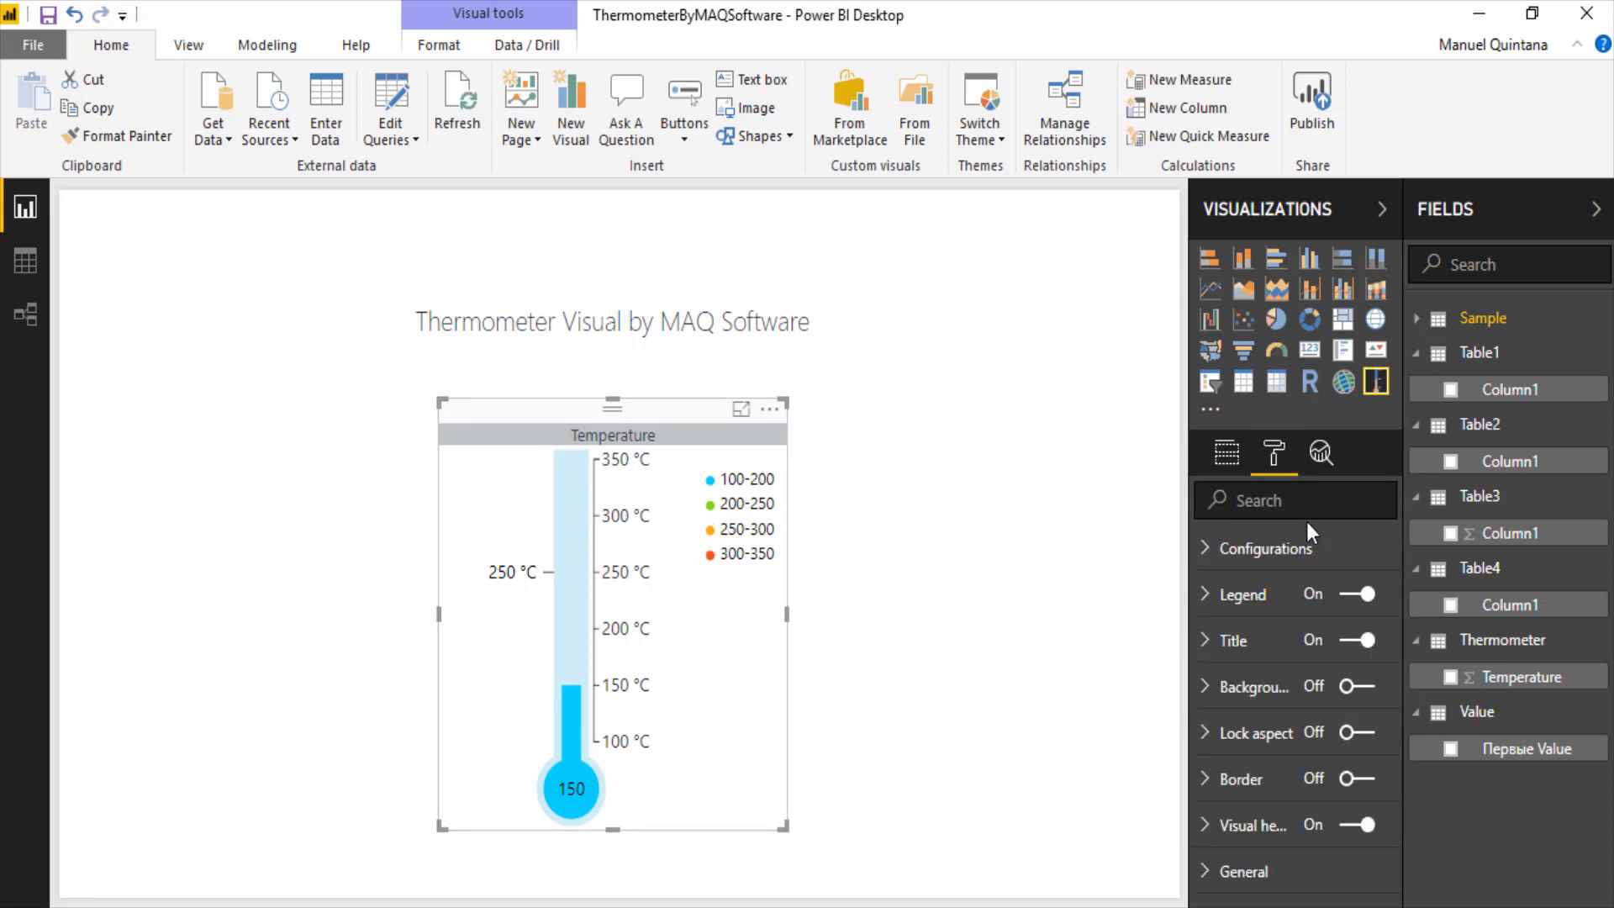
{"action": "left_click", "coordinate": [1264, 549]}
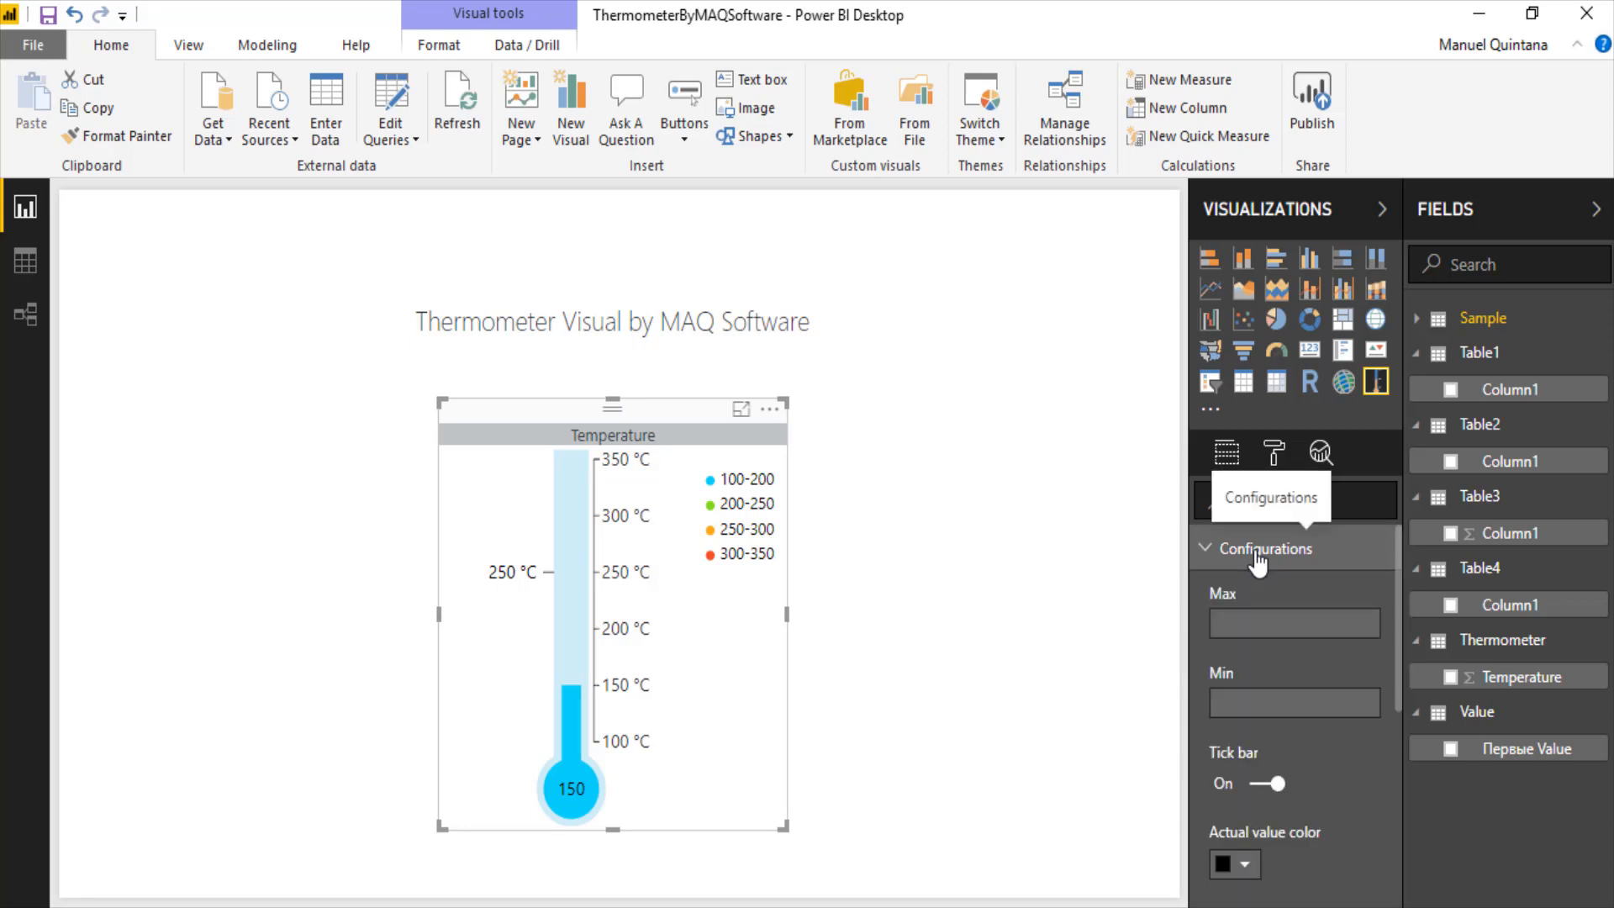
{"action": "left_click", "coordinate": [1226, 453]}
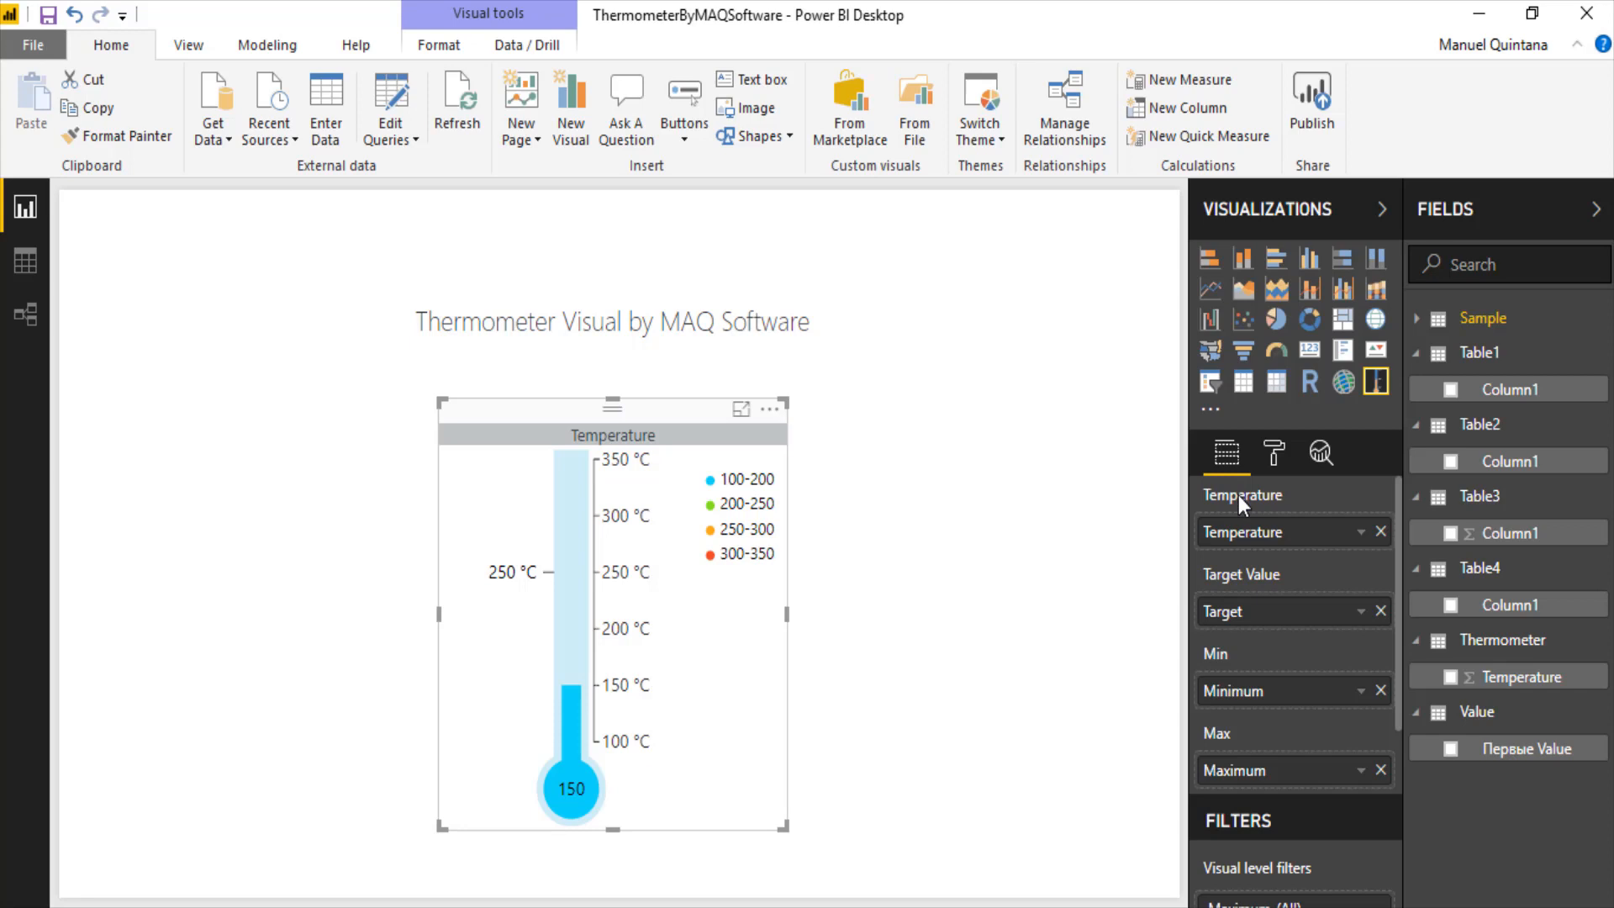
{"action": "mouse_move", "coordinate": [1265, 548]}
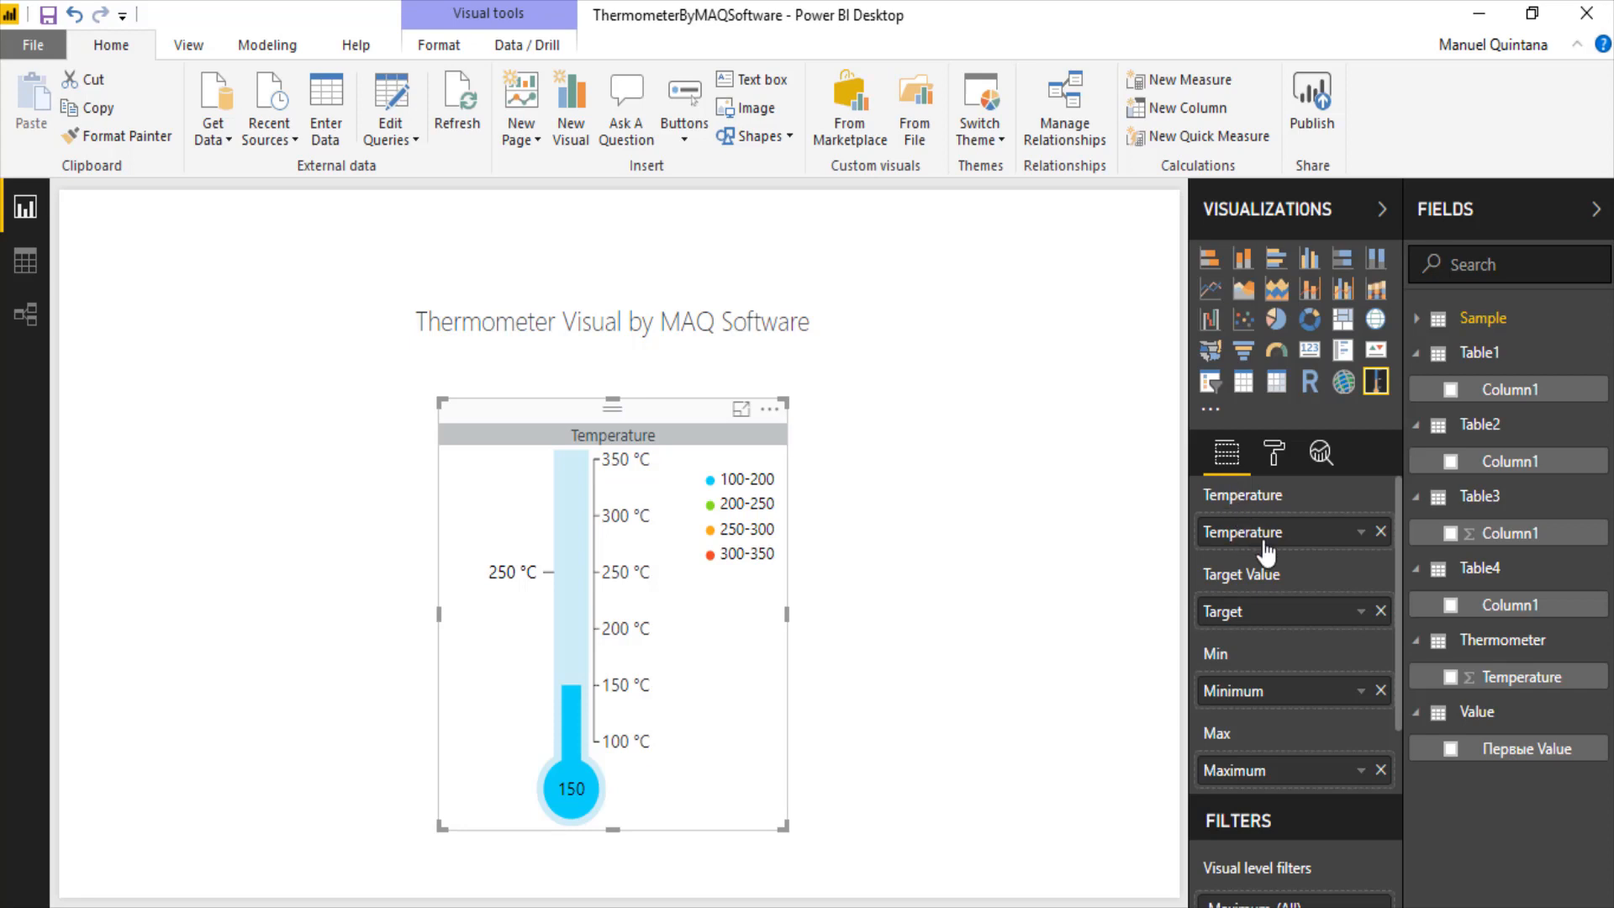
{"action": "mouse_move", "coordinate": [1260, 532]}
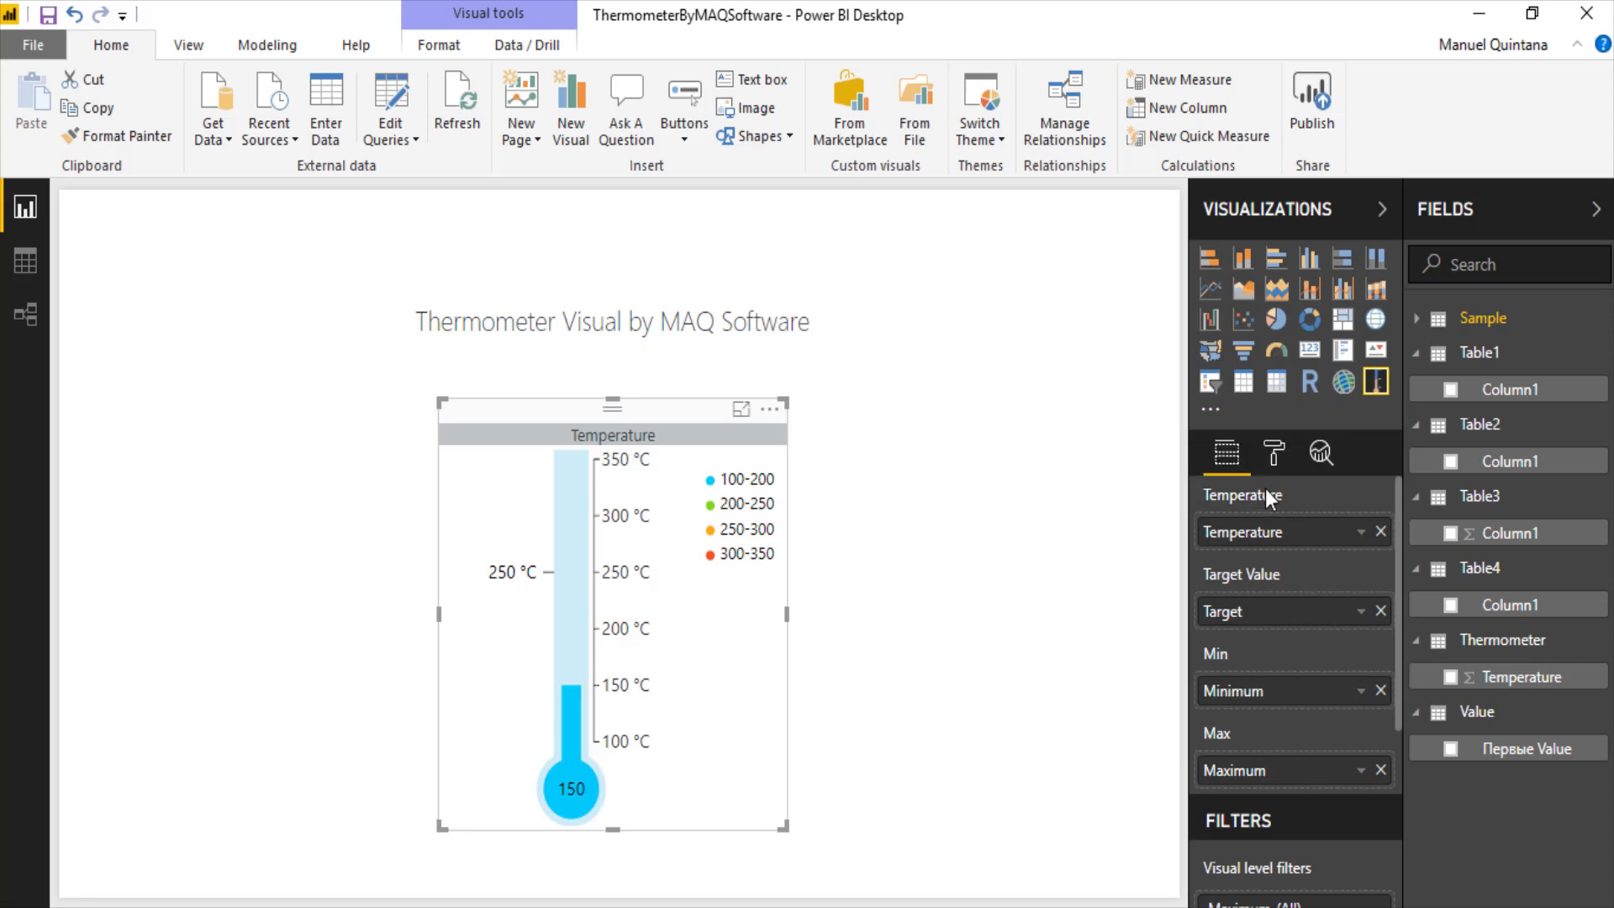
{"action": "mouse_move", "coordinate": [1273, 484]}
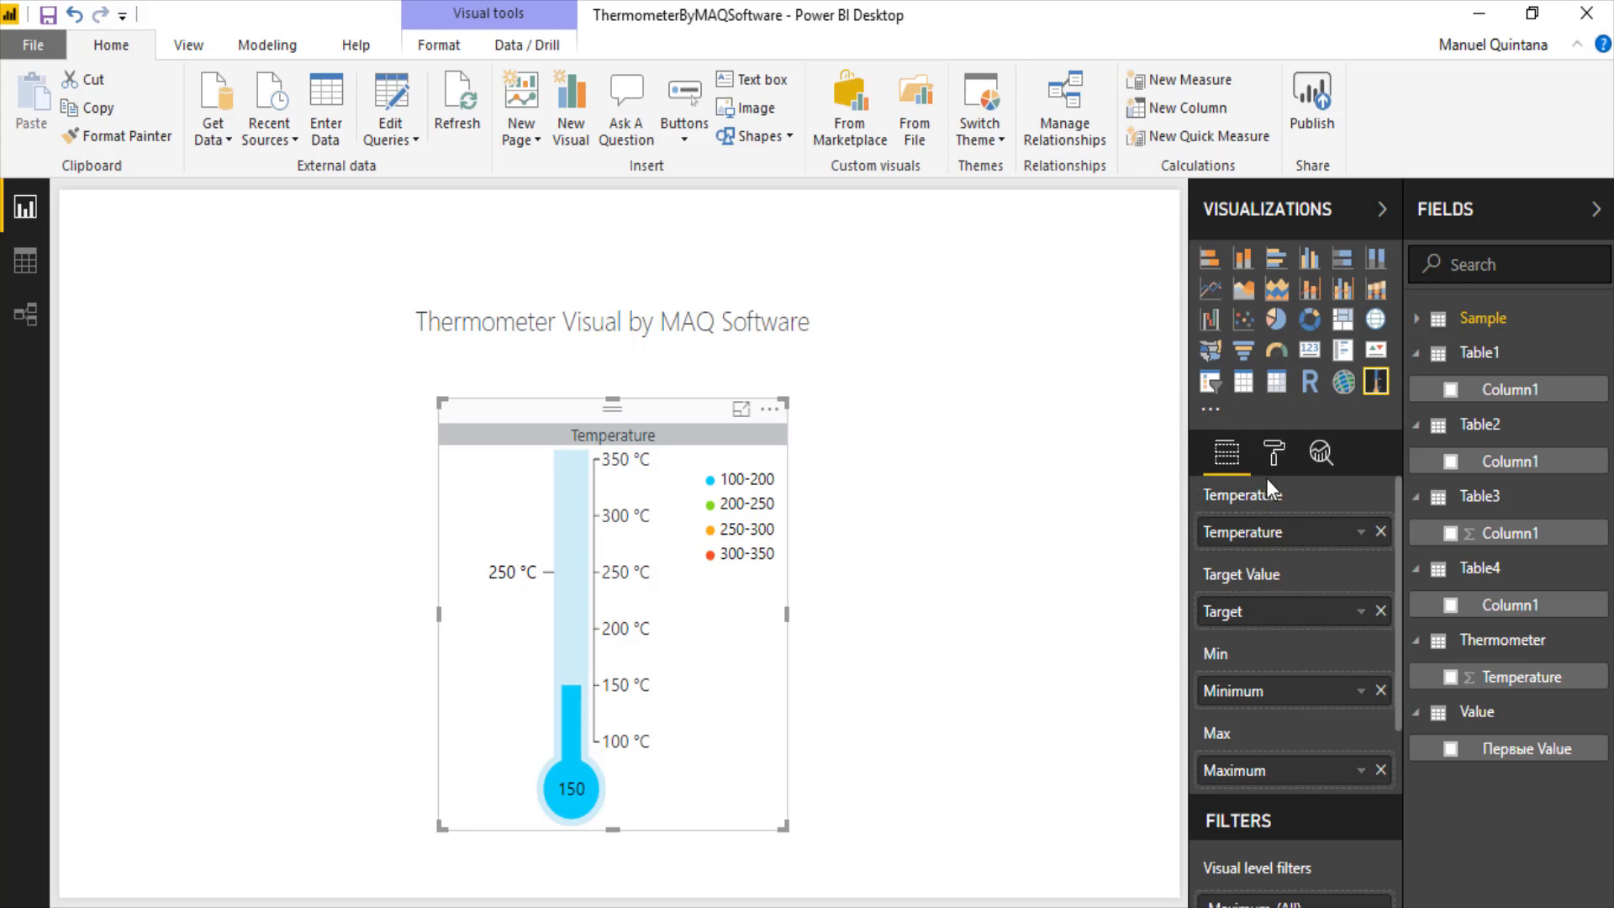
- Switch to the Format pane and expand the Configurations card
{"action": "left_click", "coordinate": [1275, 453]}
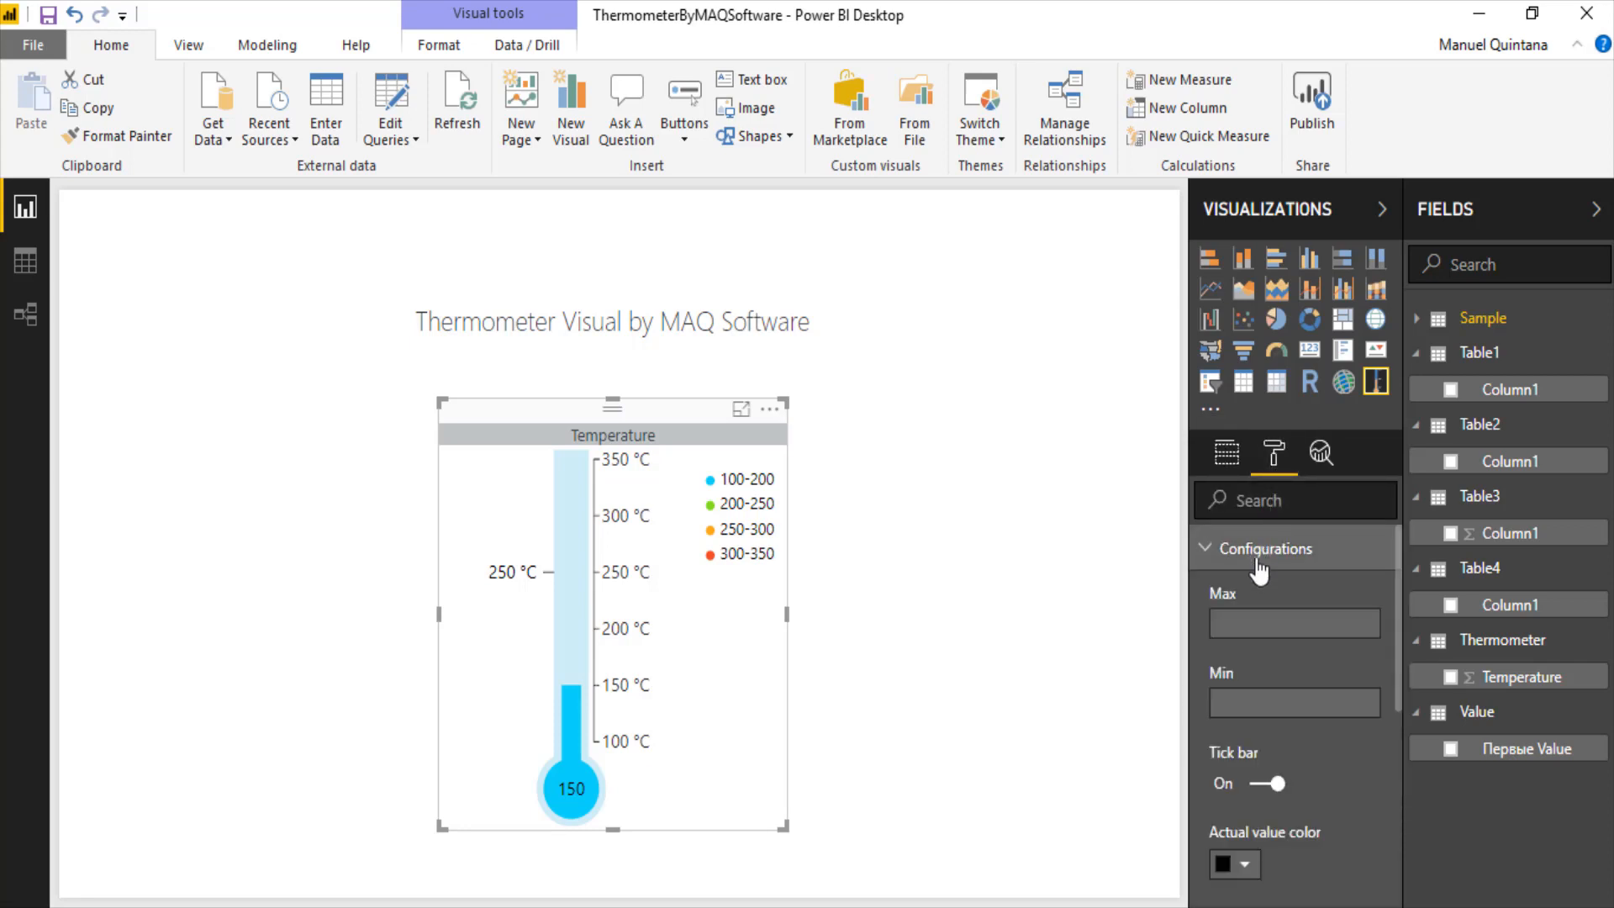
{"action": "left_click", "coordinate": [1295, 622]}
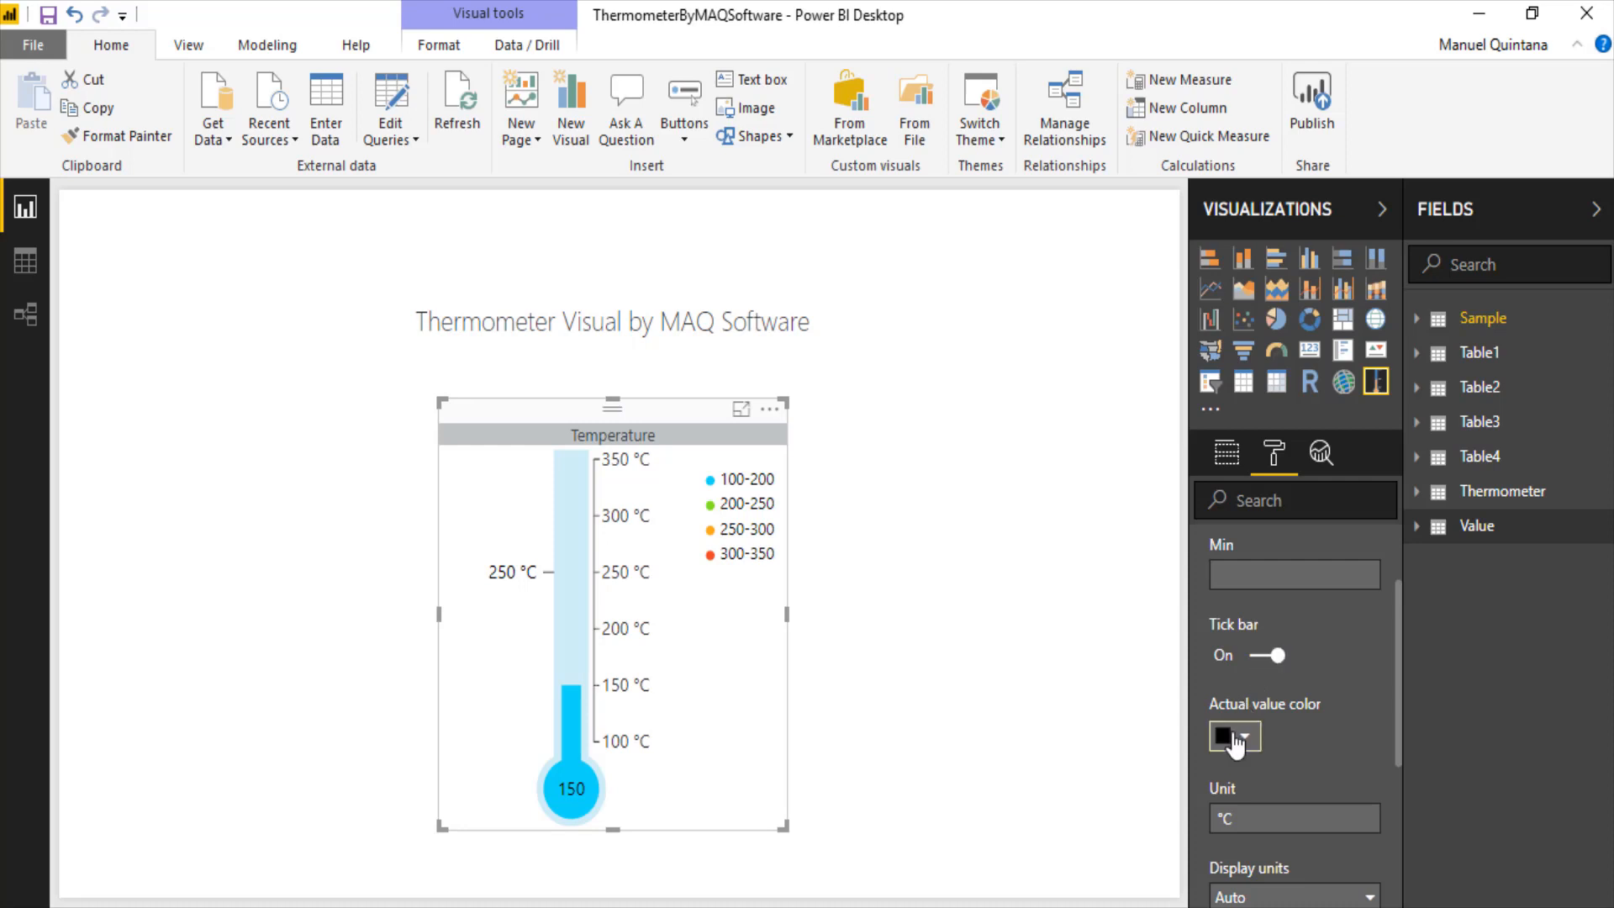
{"action": "mouse_move", "coordinate": [1280, 691]}
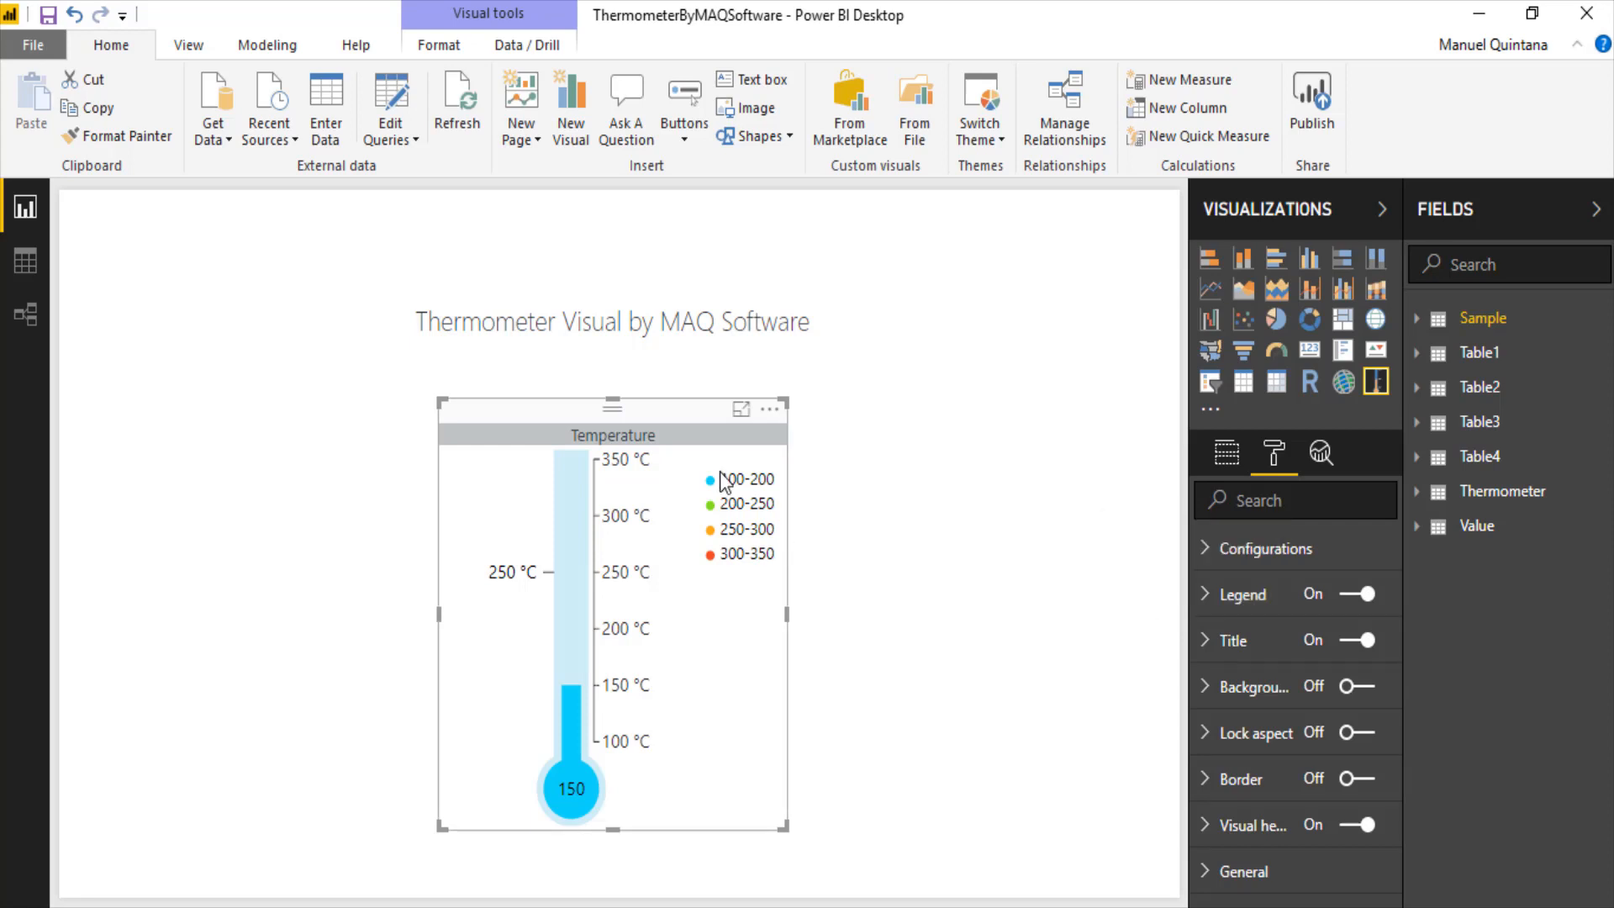
- Expand the Legend card and review Decimal Value, Range 1 (200), Fill, Border and Range 2 (250)
{"action": "left_click", "coordinate": [1241, 594]}
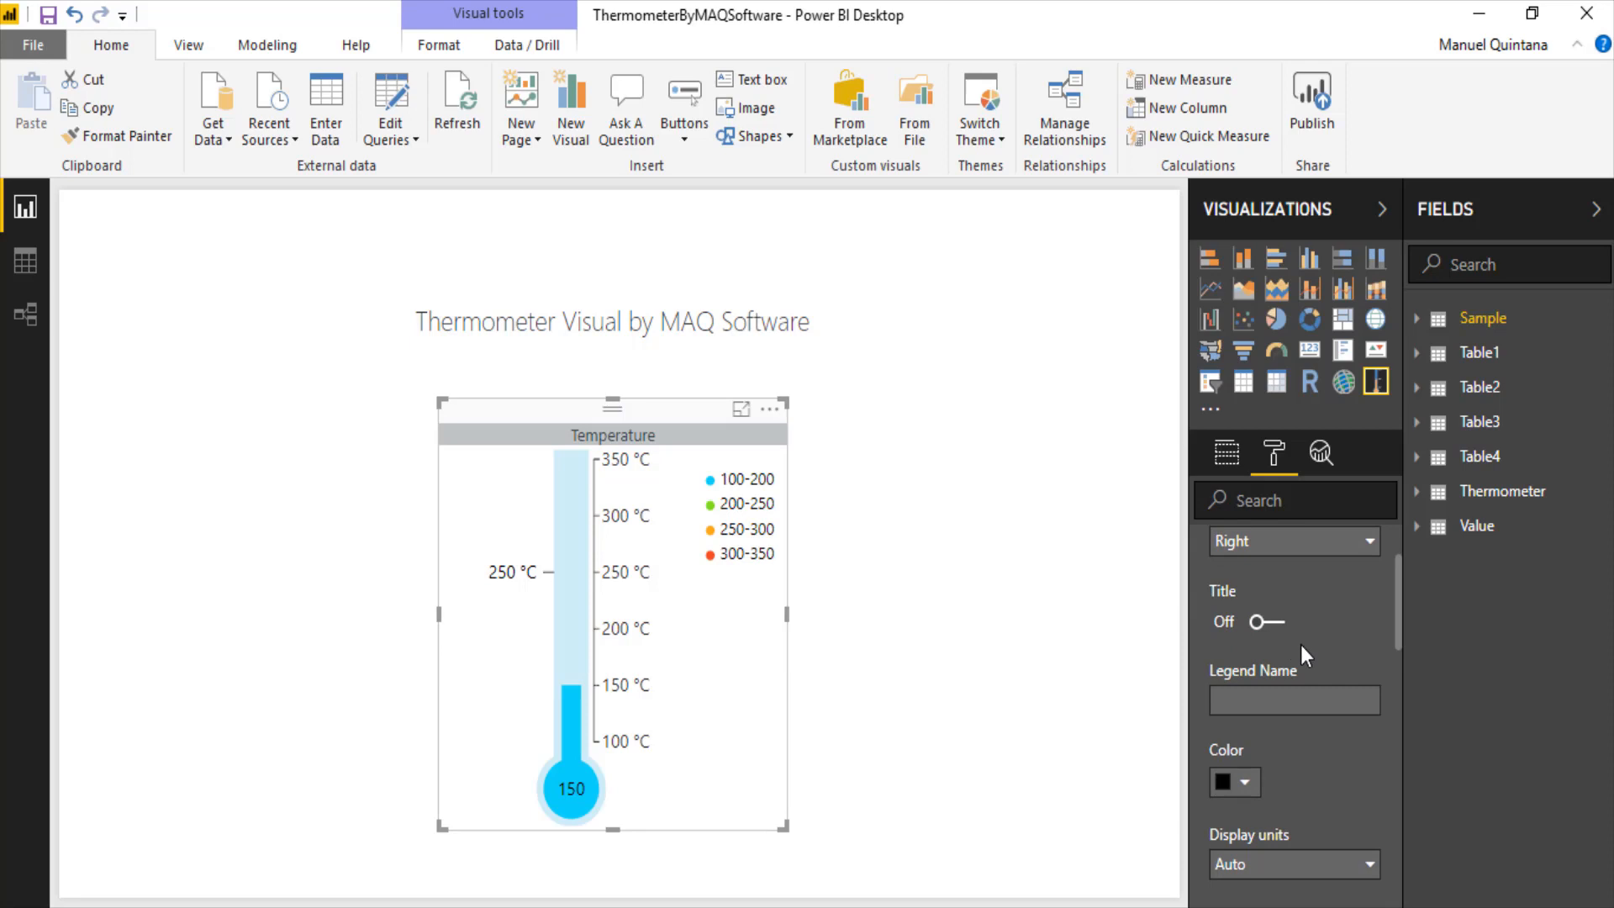
{"action": "scroll", "scroll_direction": "down", "scroll_amount": 3}
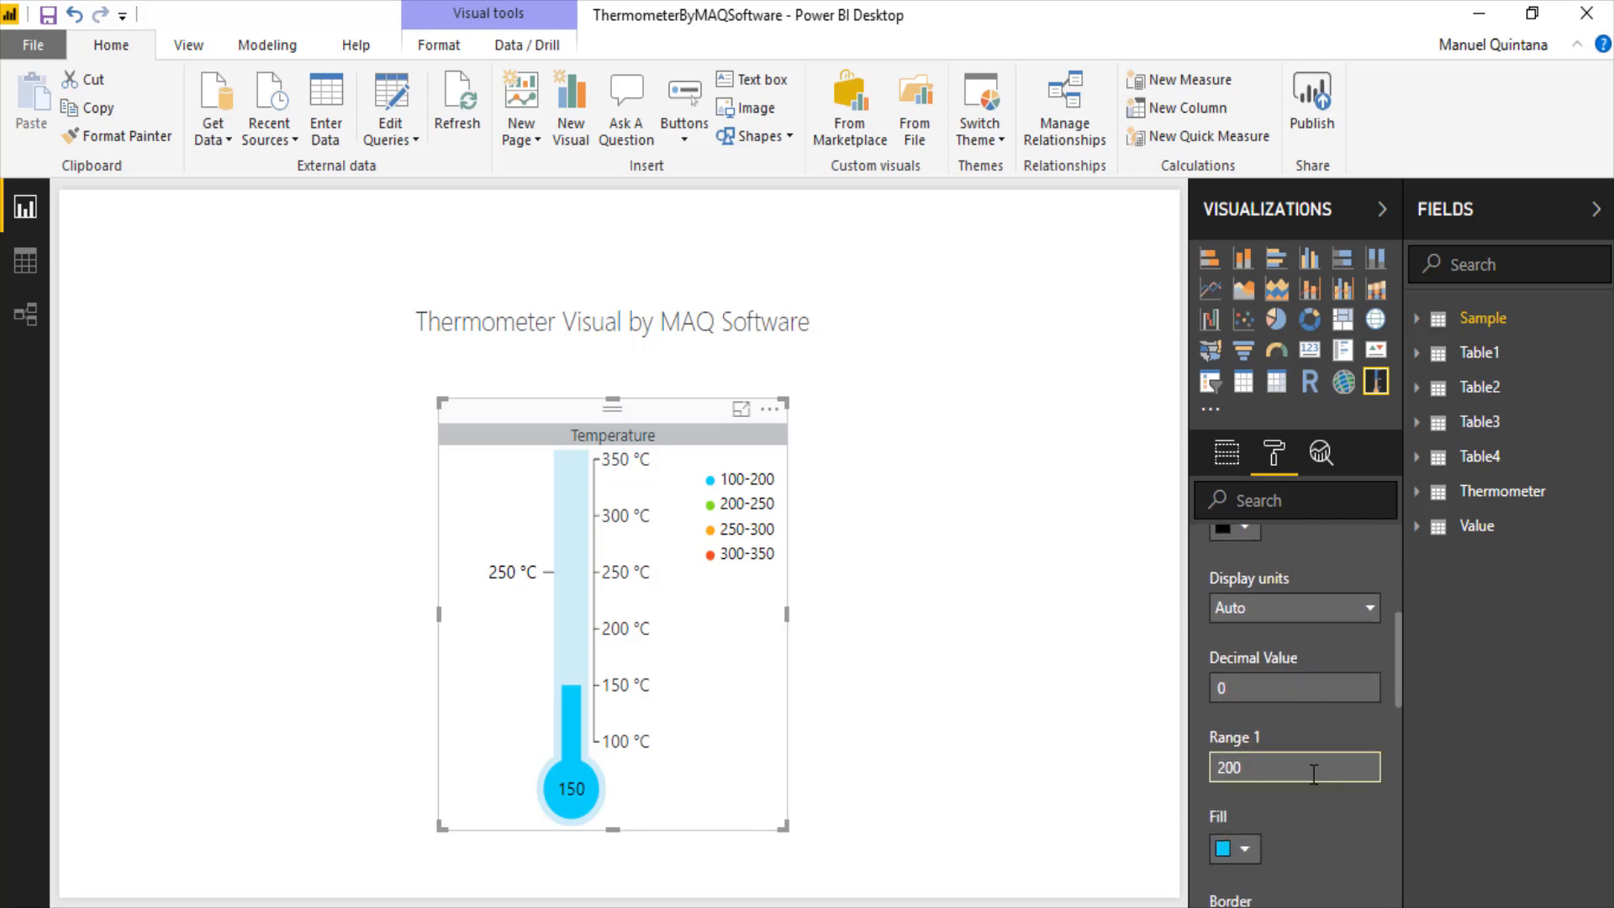
{"action": "scroll", "scroll_direction": "down", "scroll_amount": 3}
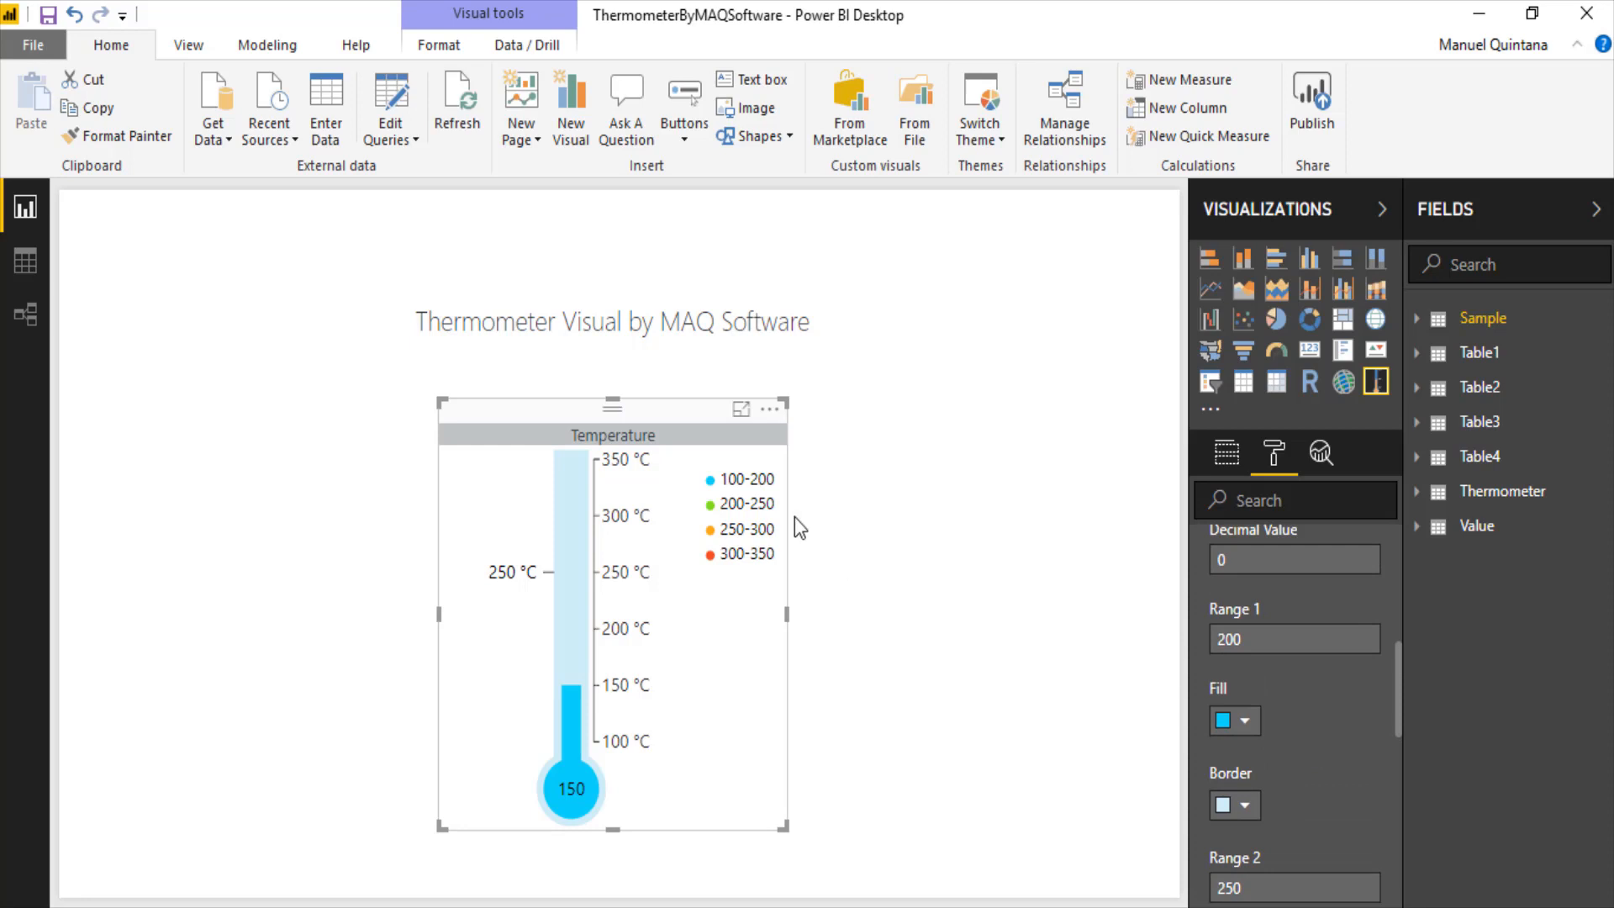
{"action": "mouse_move", "coordinate": [1287, 811]}
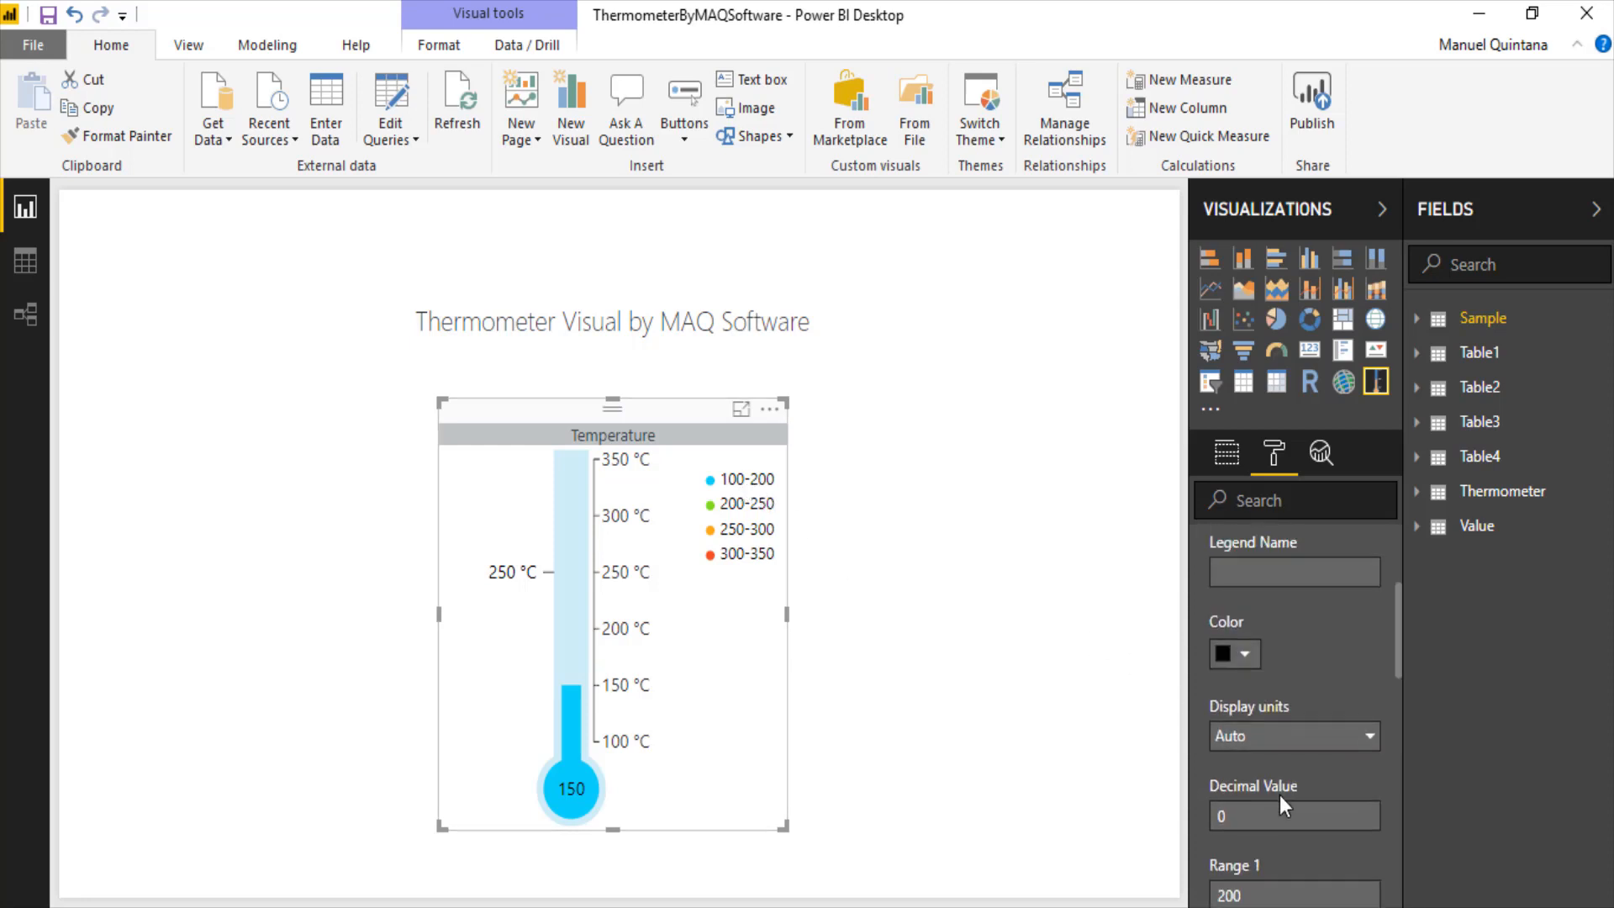
{"action": "left_click", "coordinate": [1295, 816]}
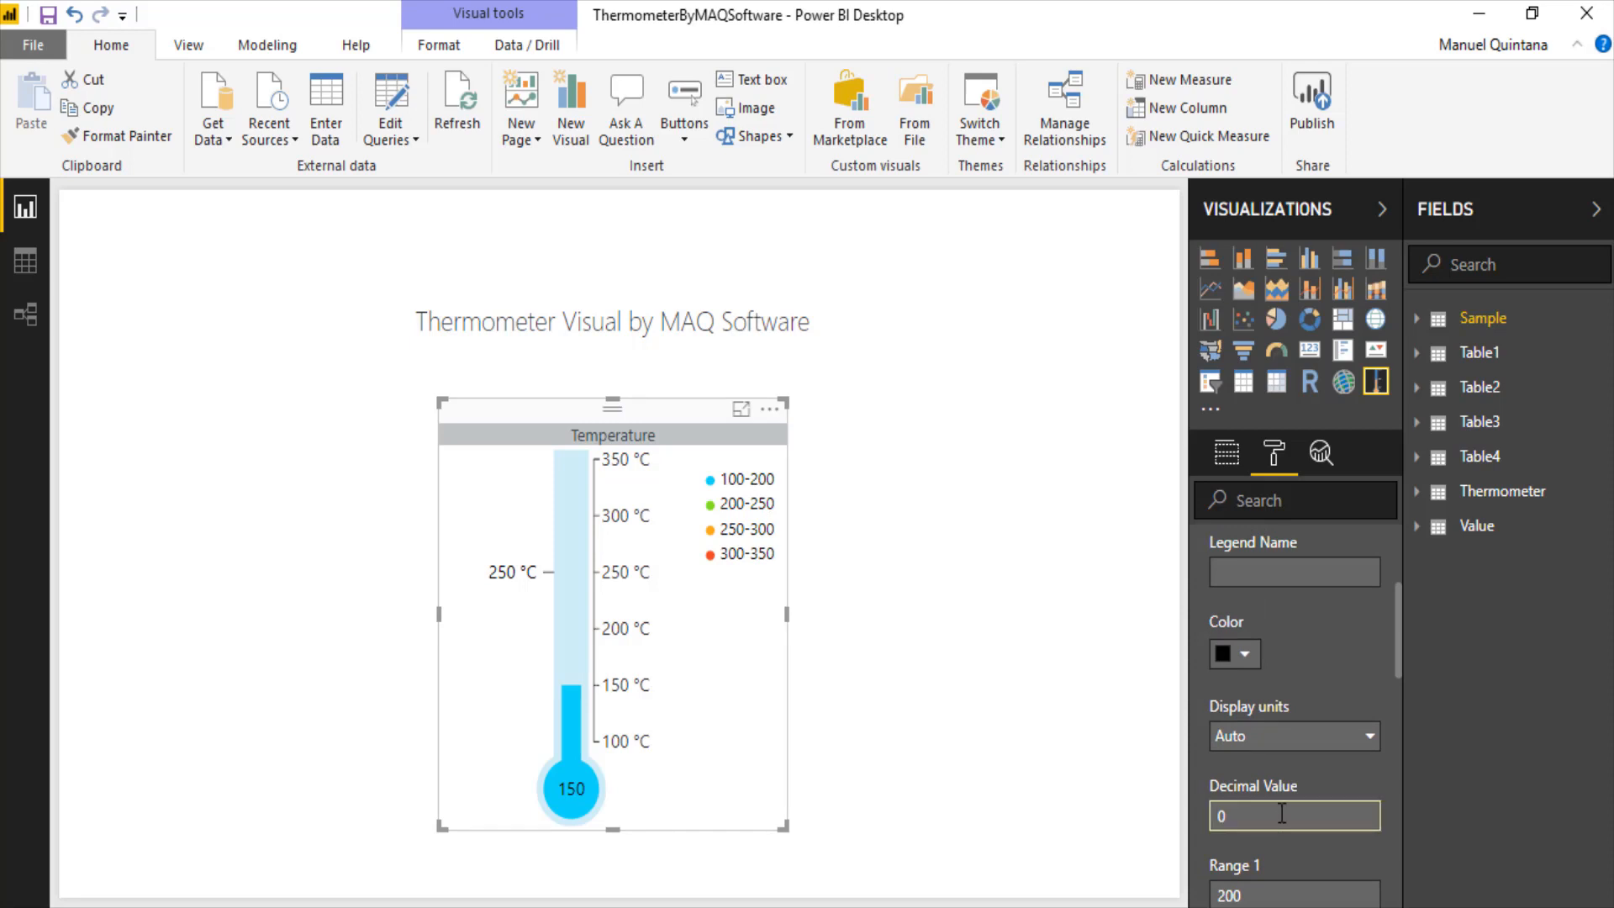
{"action": "scroll", "scroll_direction": "down", "scroll_amount": 3}
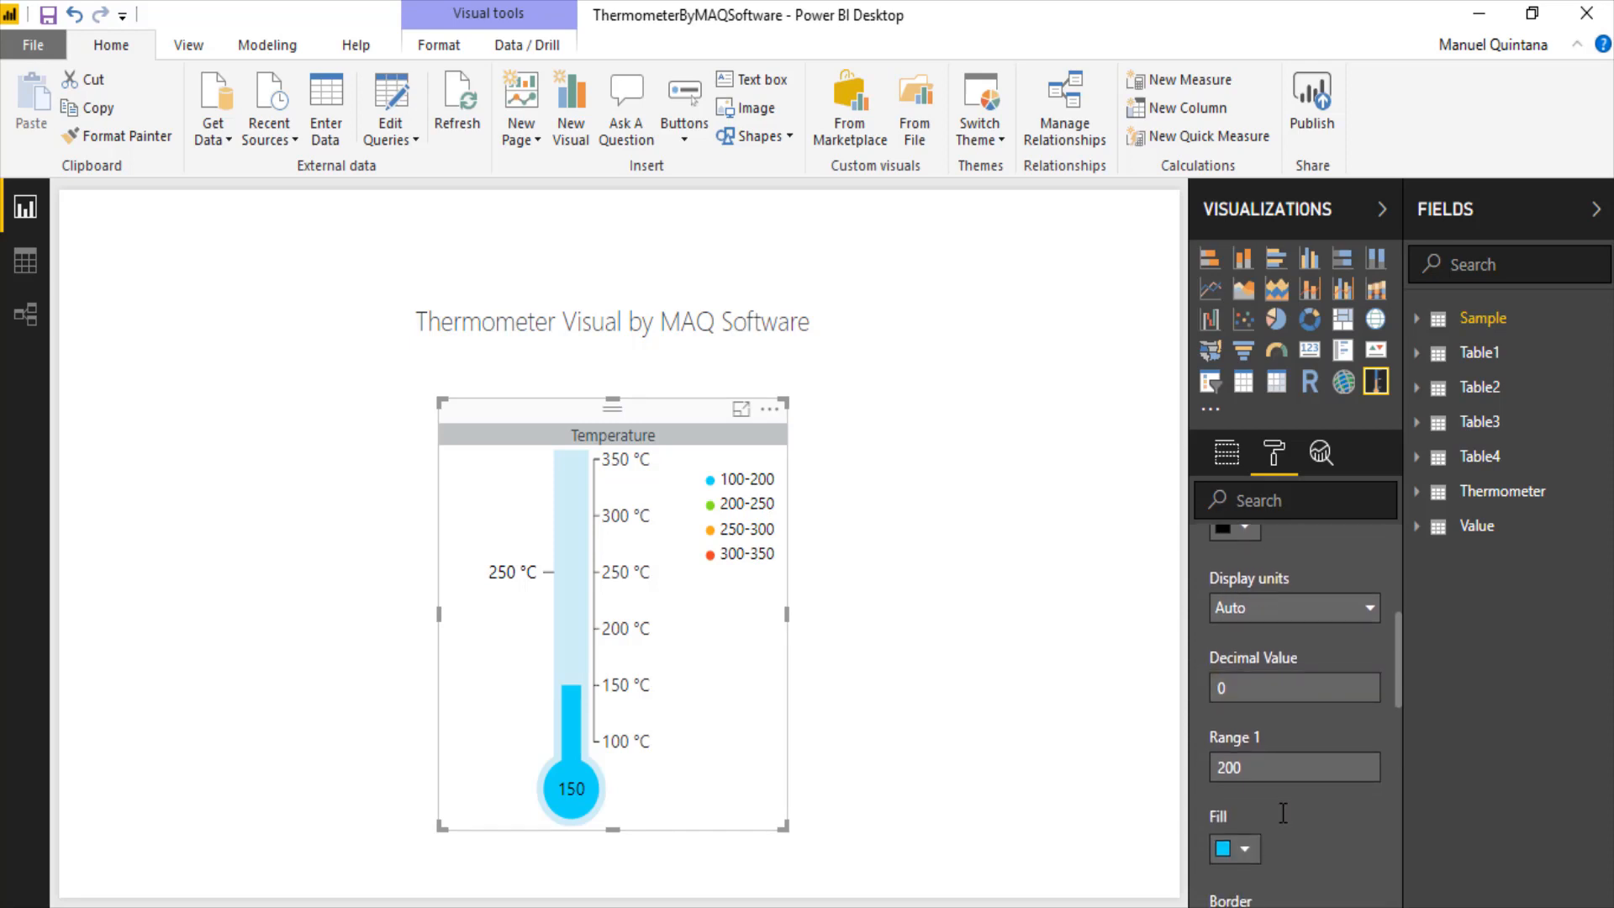
{"action": "mouse_move", "coordinate": [1278, 851]}
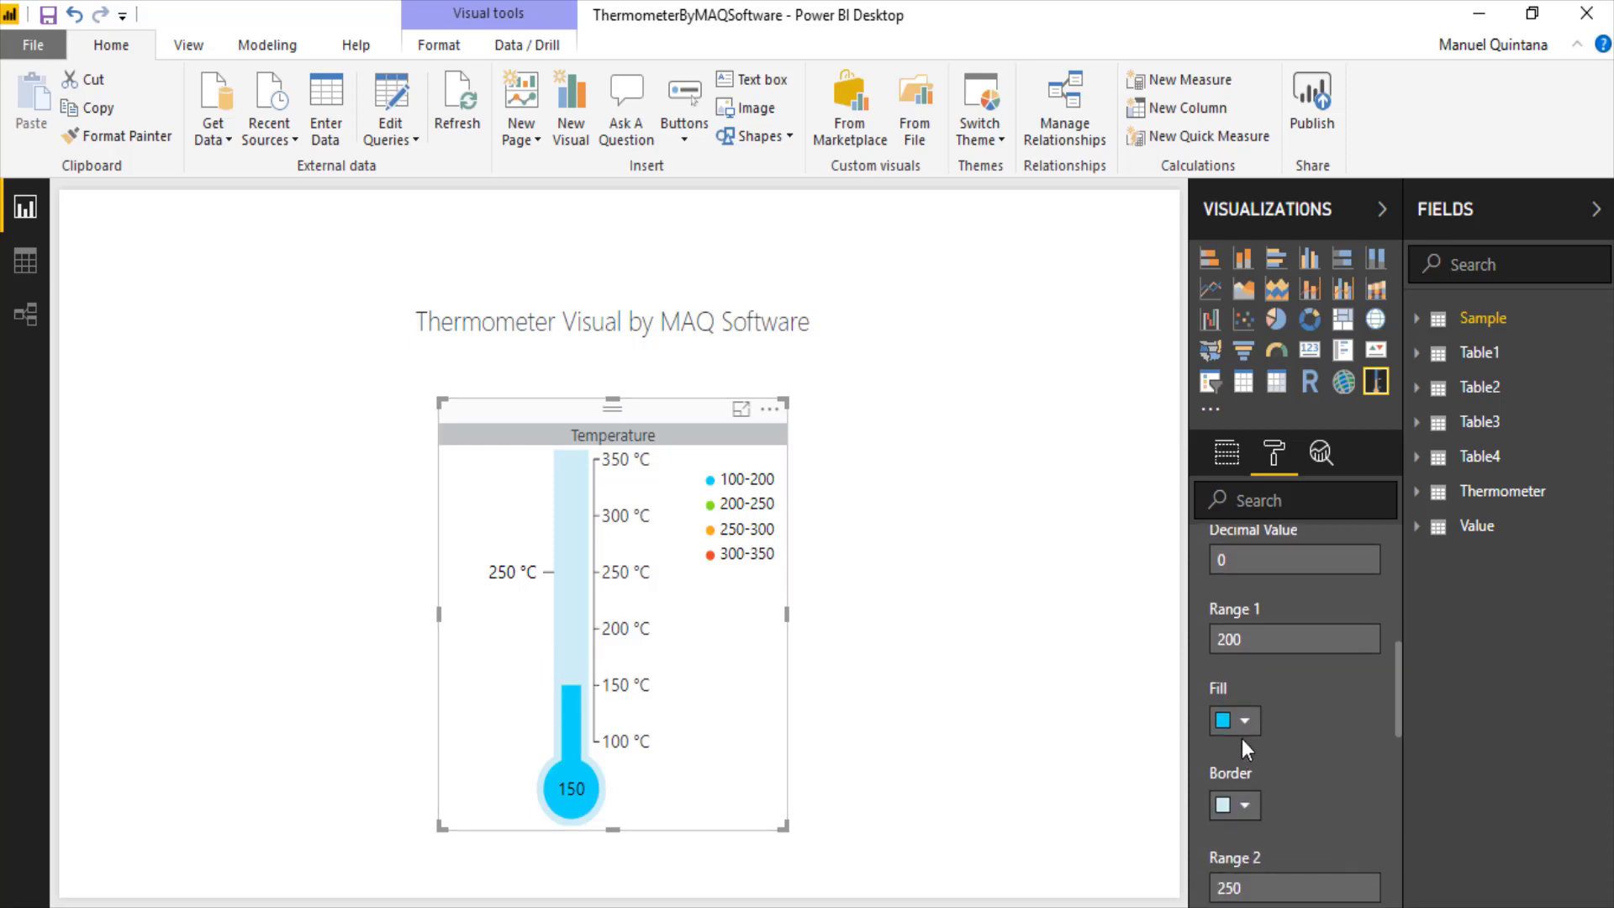
{"action": "left_click", "coordinate": [1249, 720]}
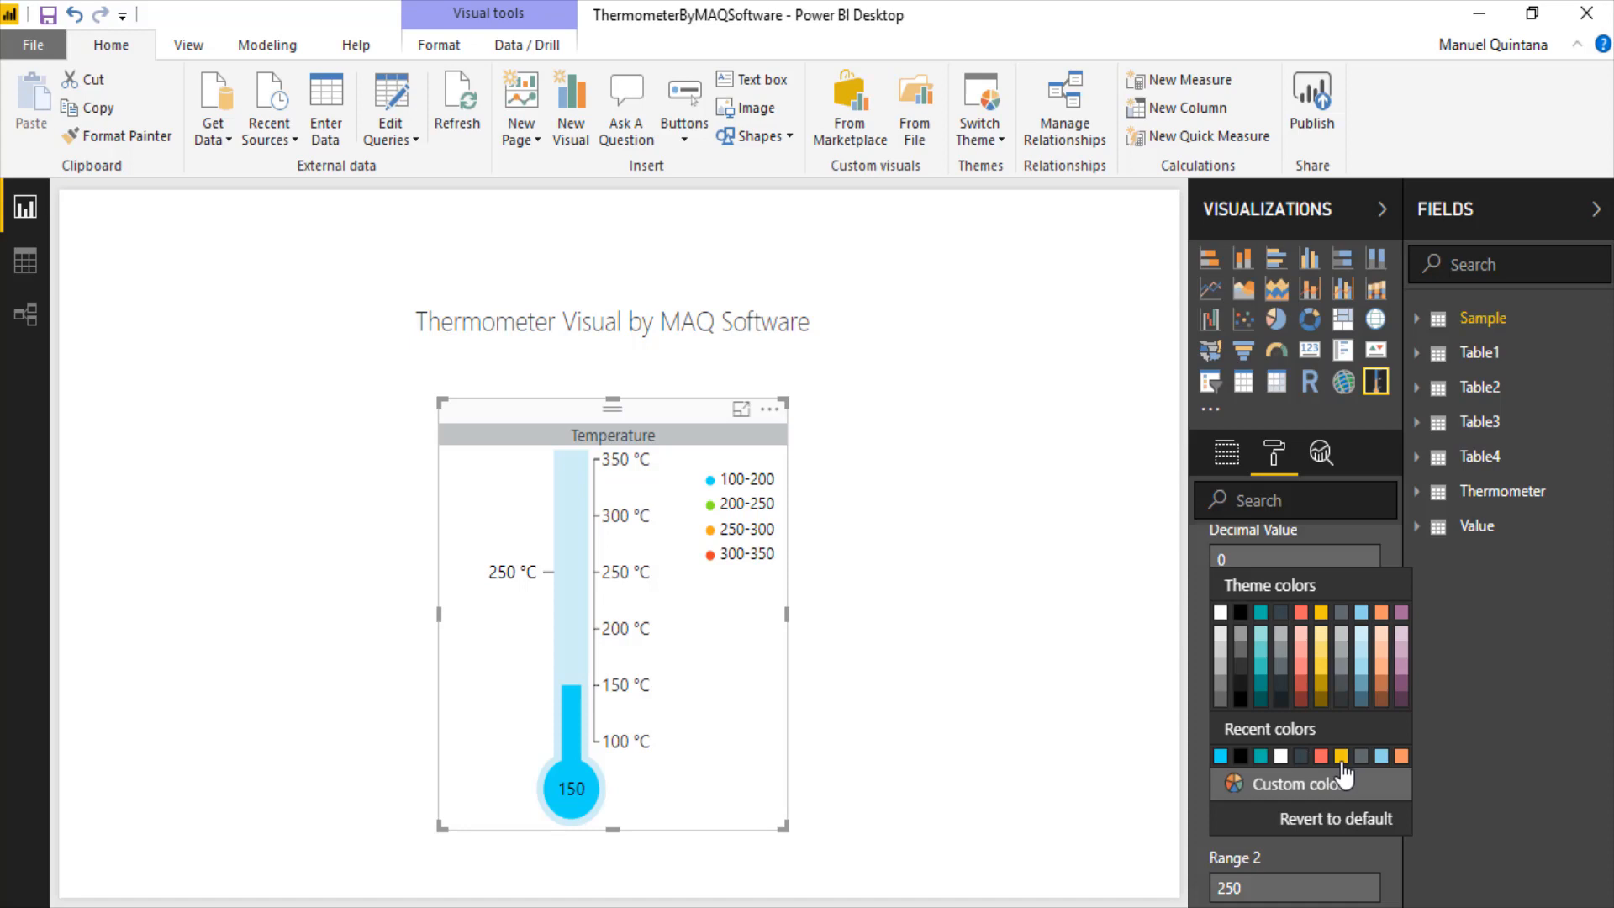
{"action": "left_click", "coordinate": [1342, 755]}
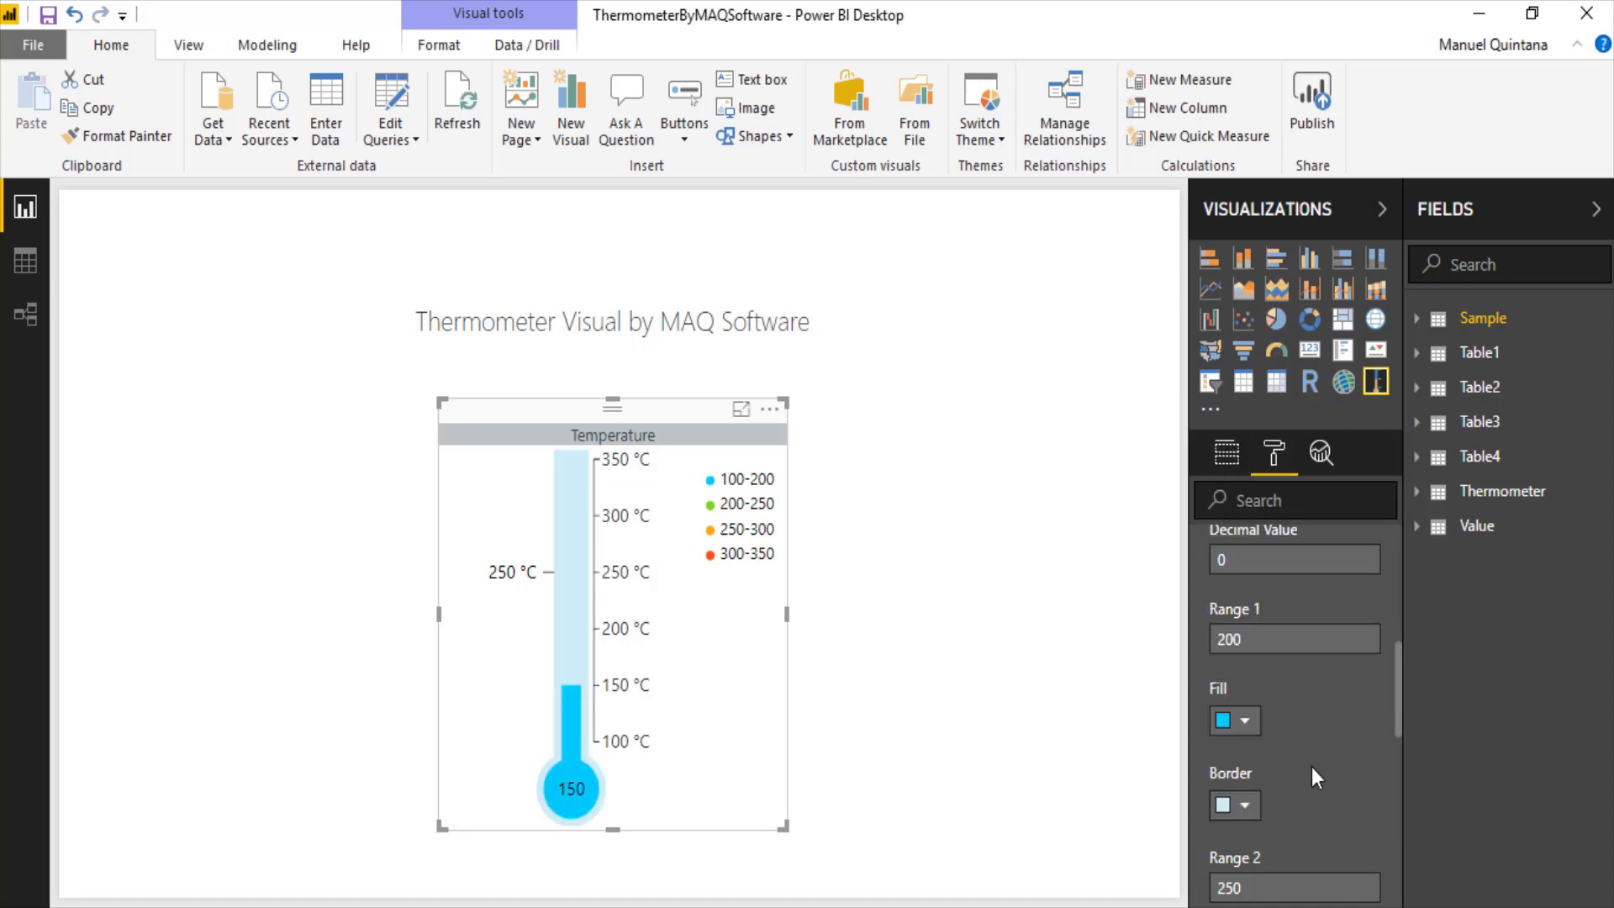
{"action": "scroll", "scroll_direction": "down", "scroll_amount": 3}
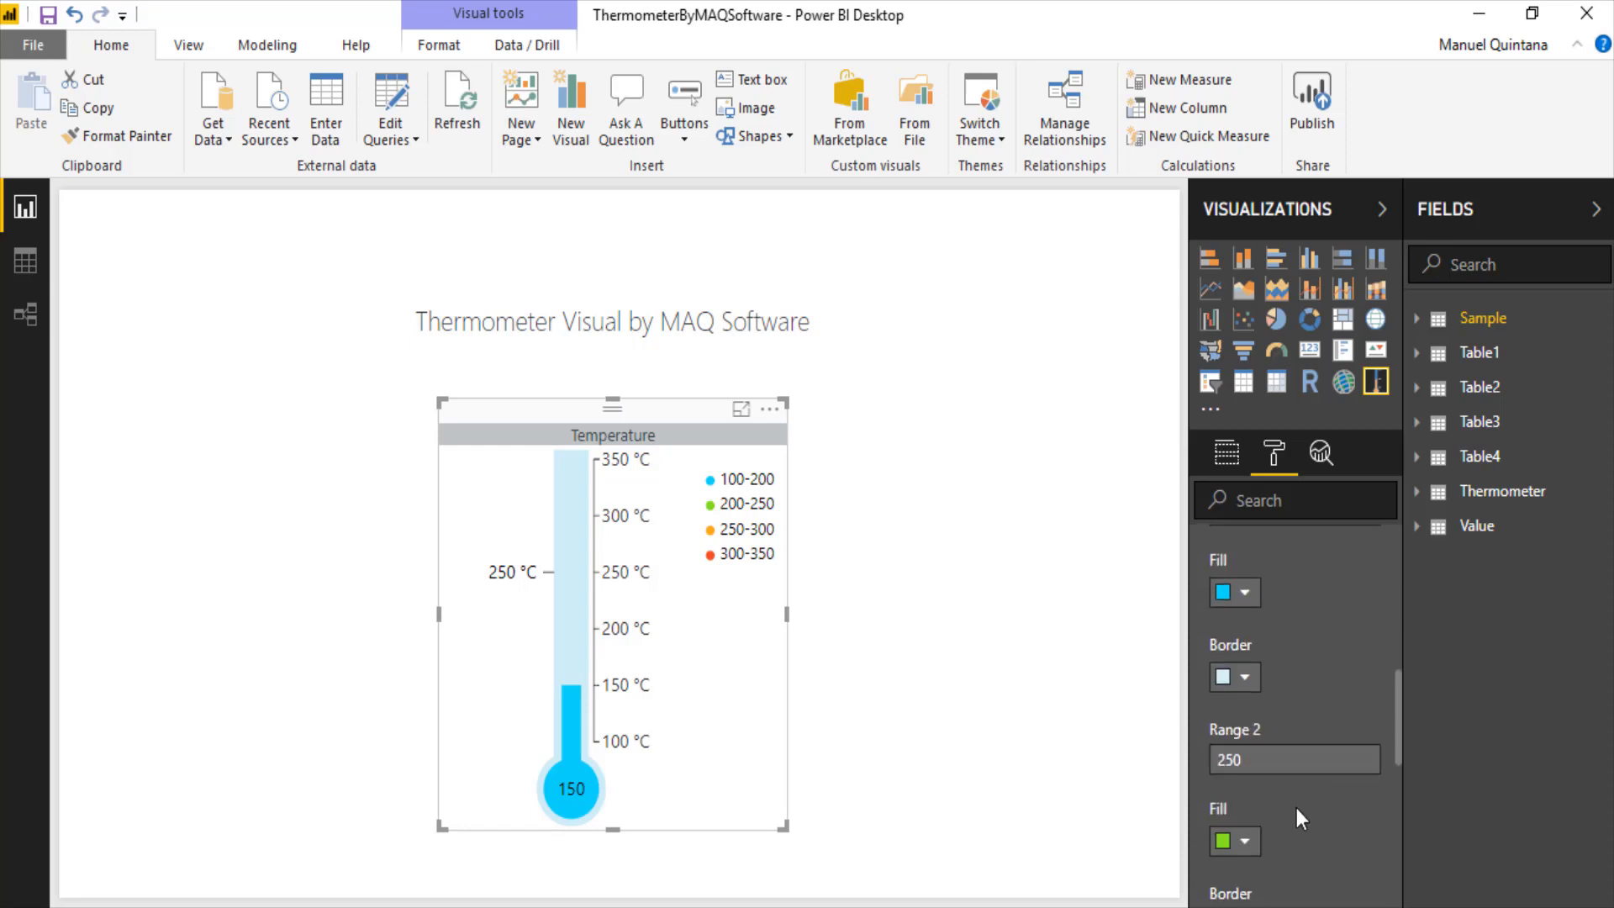
{"action": "scroll", "scroll_direction": "down", "scroll_amount": 3}
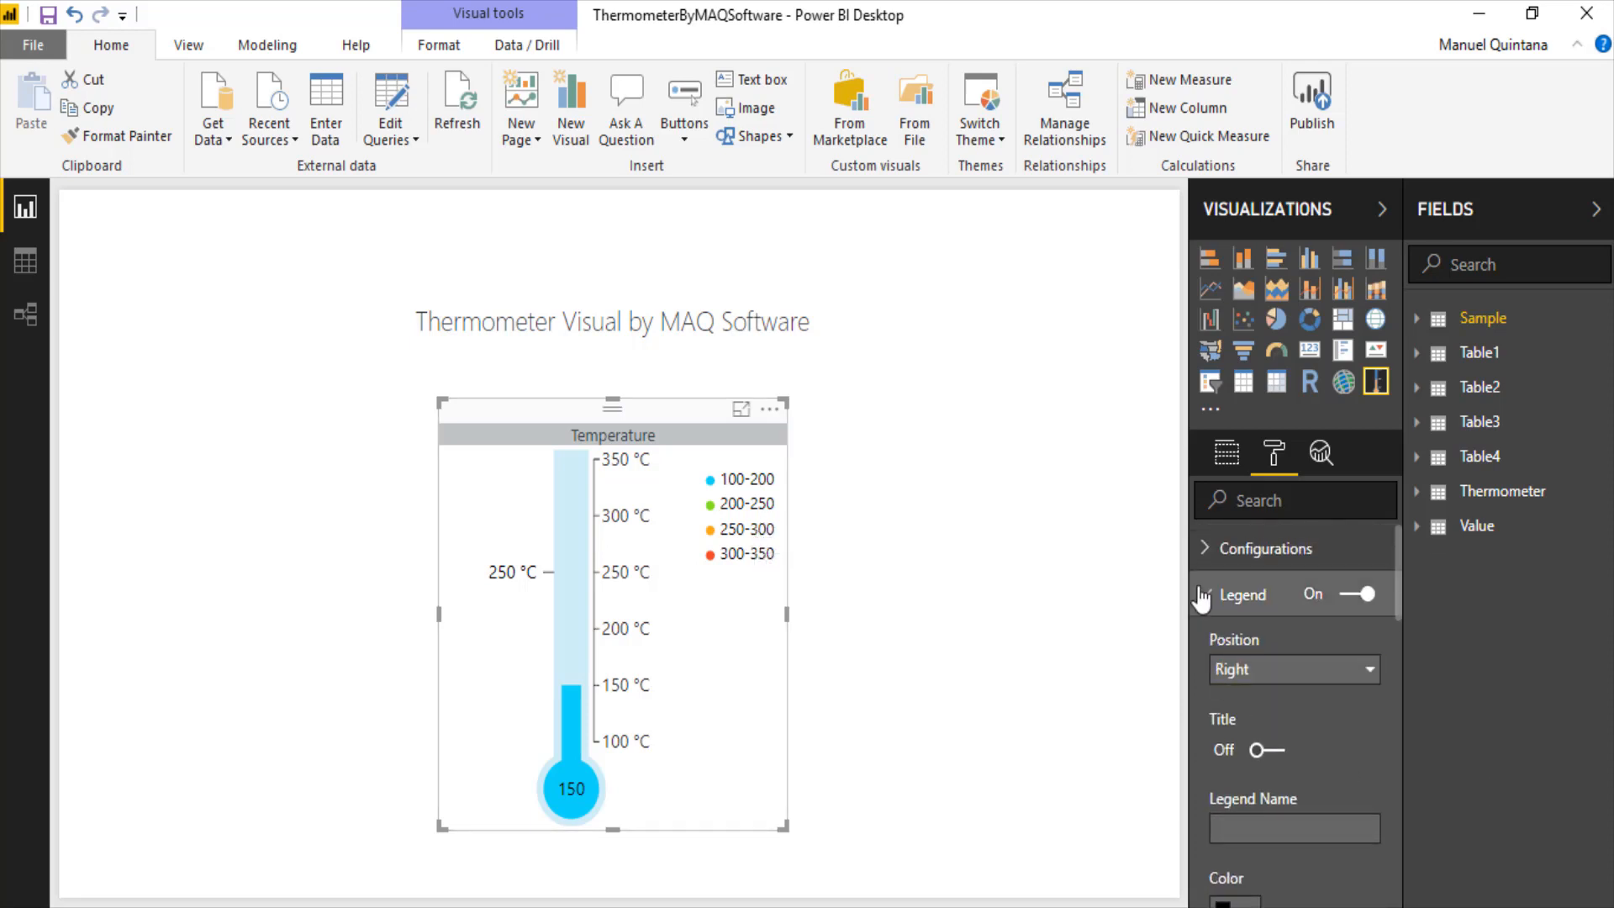
- Collapse the Legend card back to the list of formatting sections
{"action": "left_click", "coordinate": [1204, 595]}
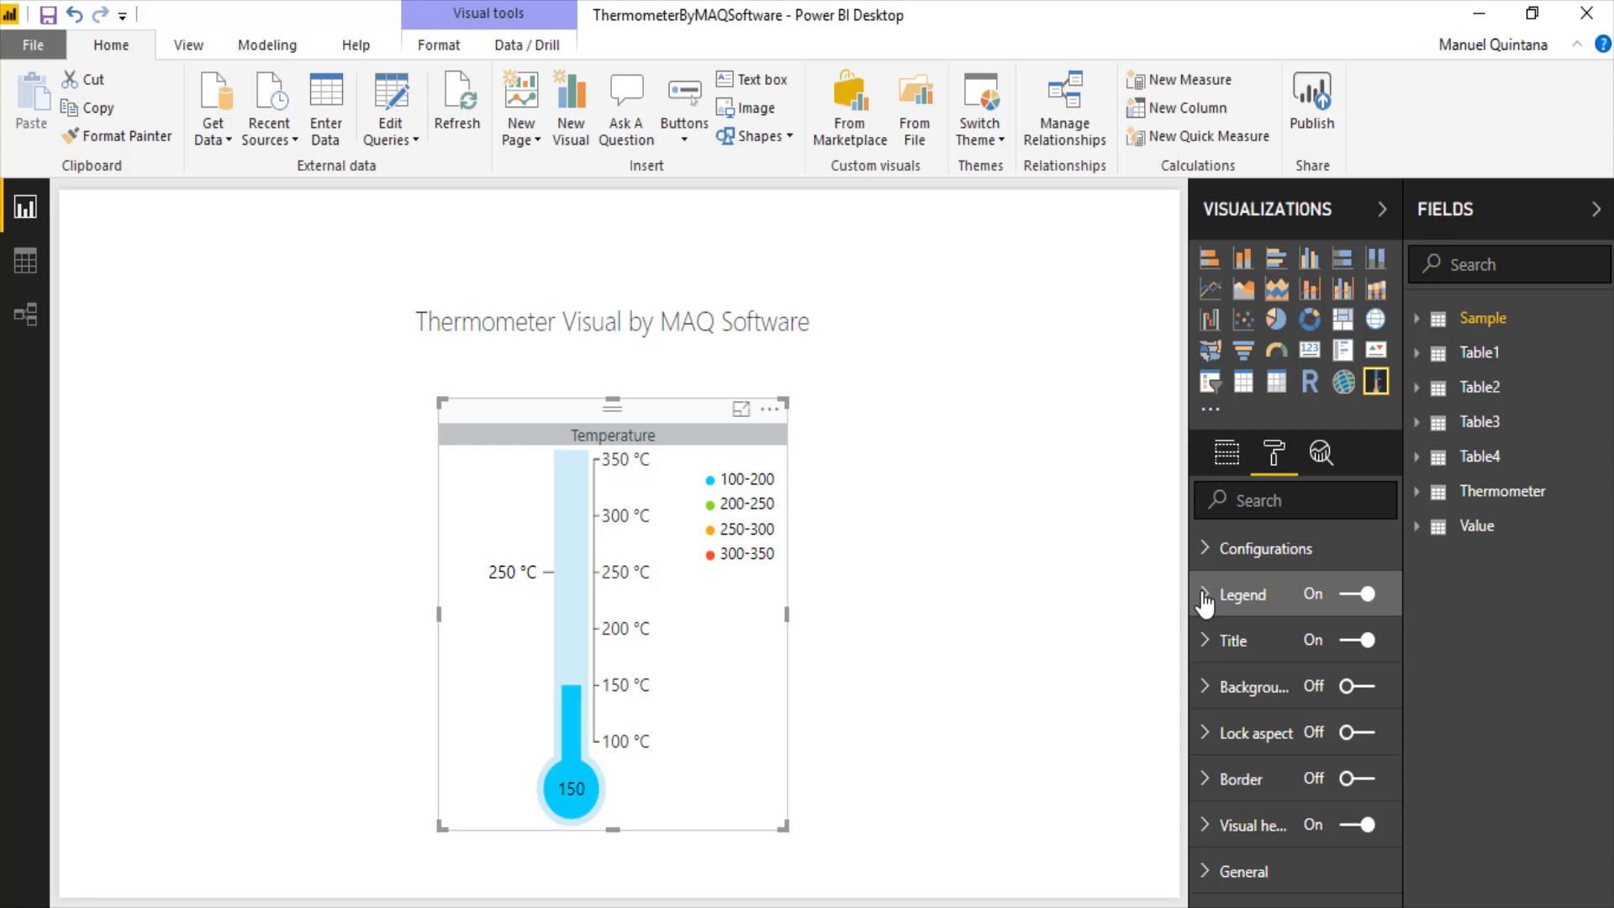
{"action": "mouse_move", "coordinate": [1214, 646]}
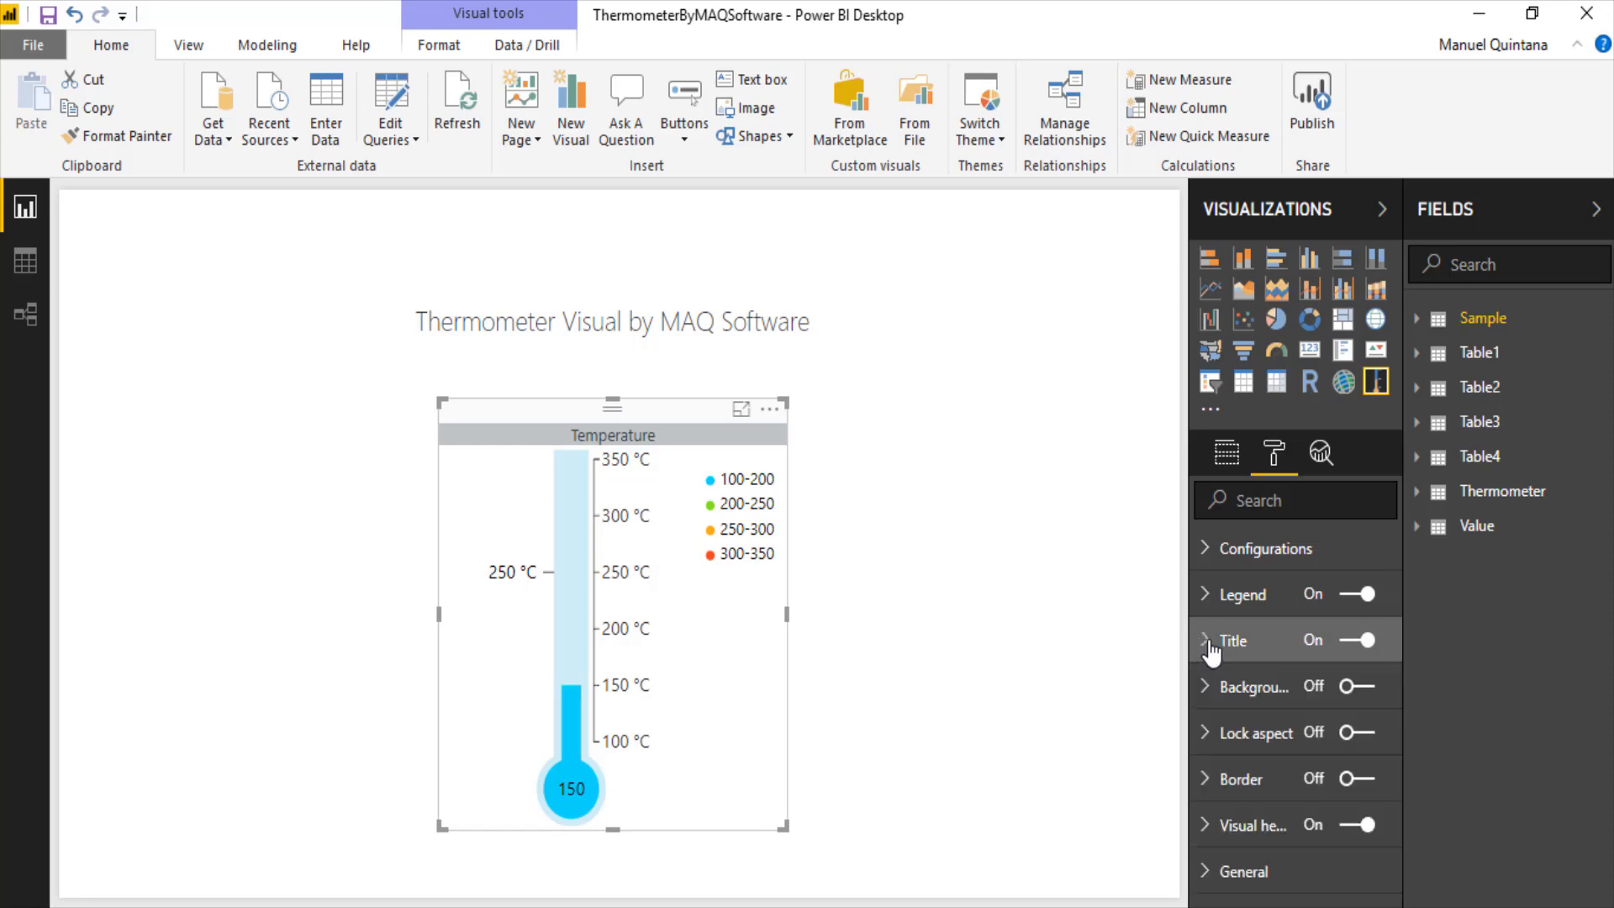